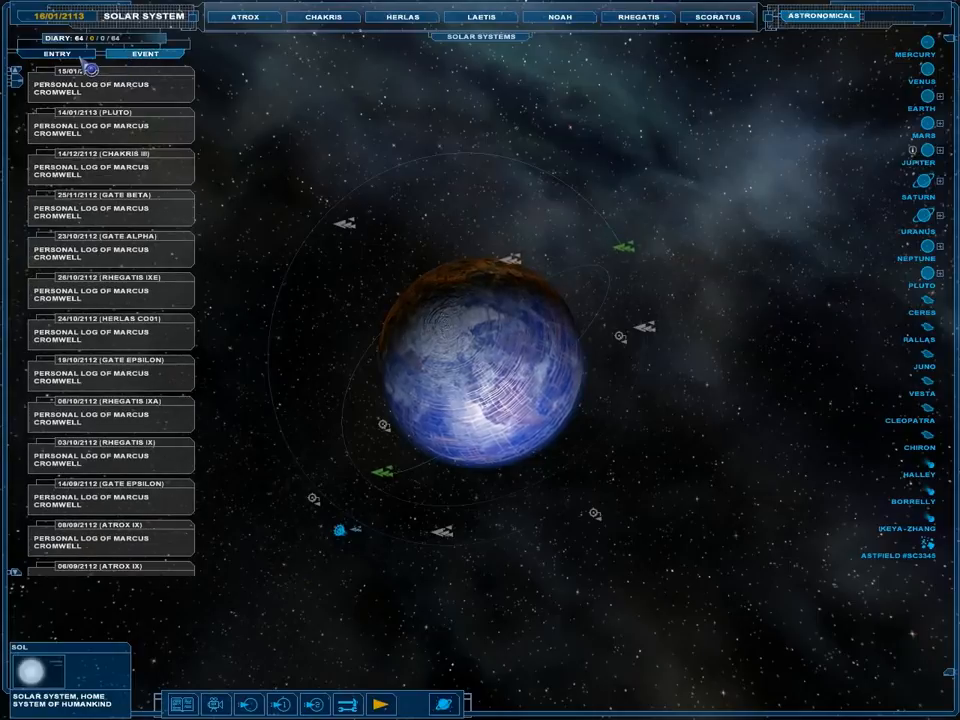
# Read through Marcus Cromwell's personal log entry and return to the Solar System map.
pyautogui.click(96, 84)
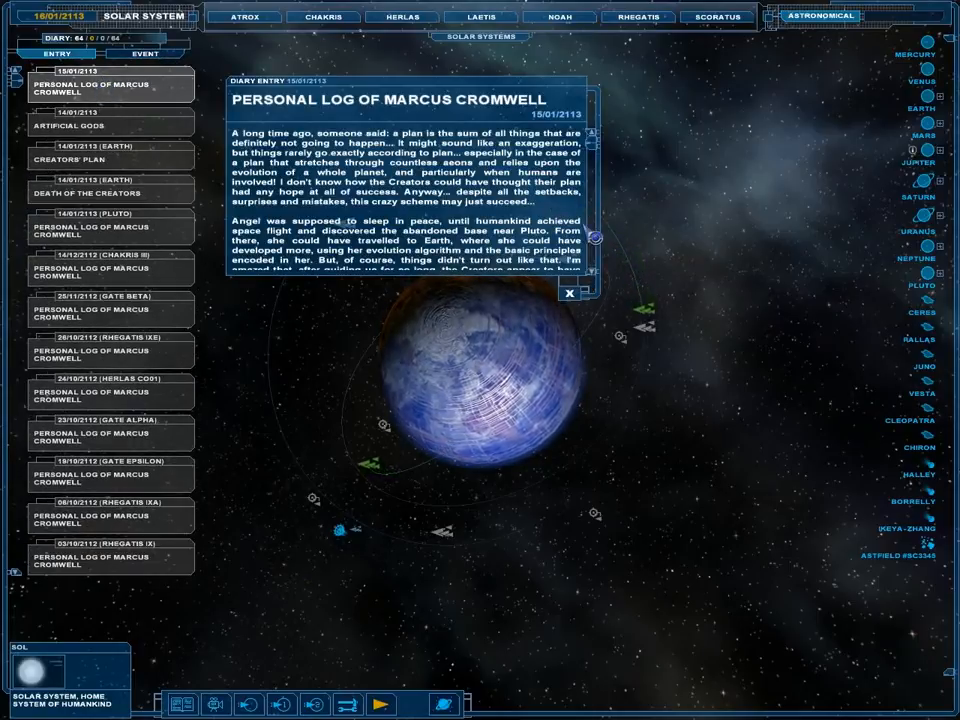
pyautogui.scroll(-3)
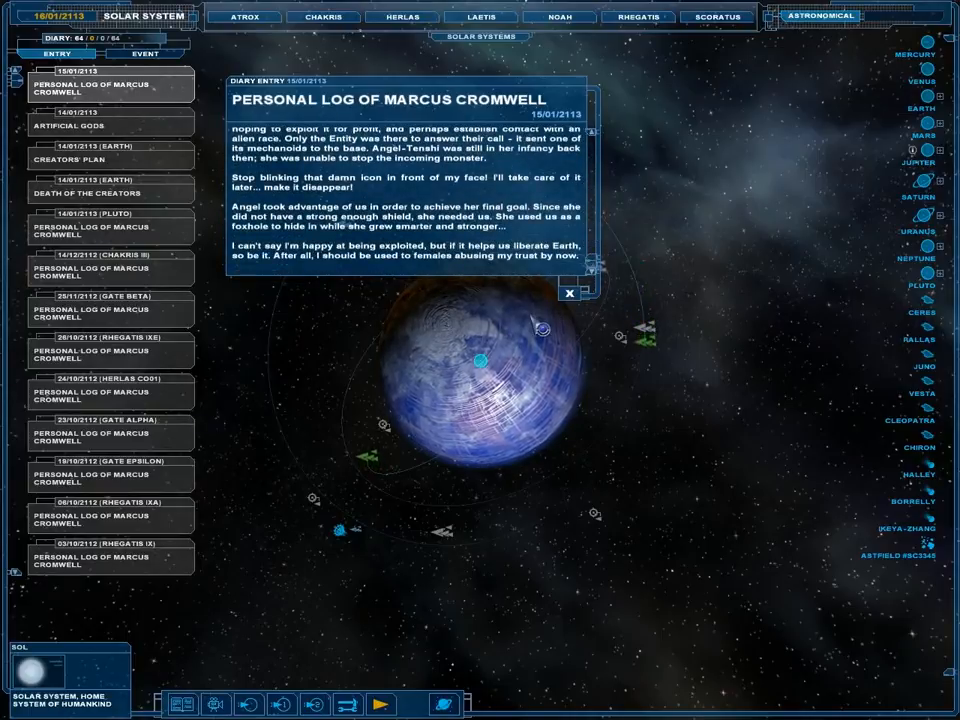
pyautogui.click(568, 292)
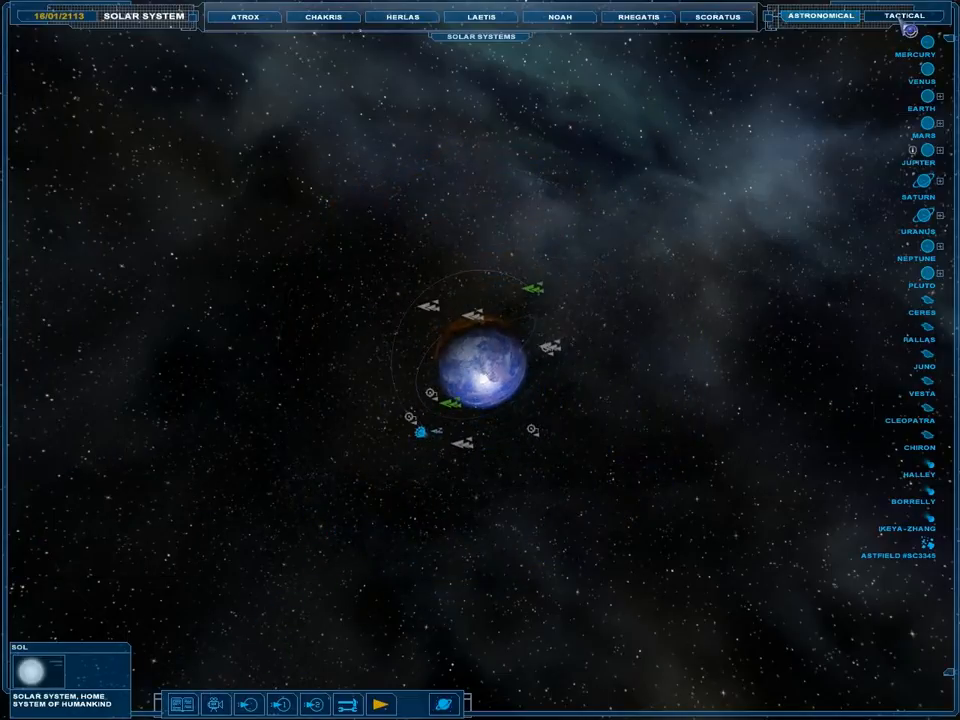
# Show the fleets and stations around Earth, read Captain's Log 2113.01.16 and dismiss it.
pyautogui.click(904, 16)
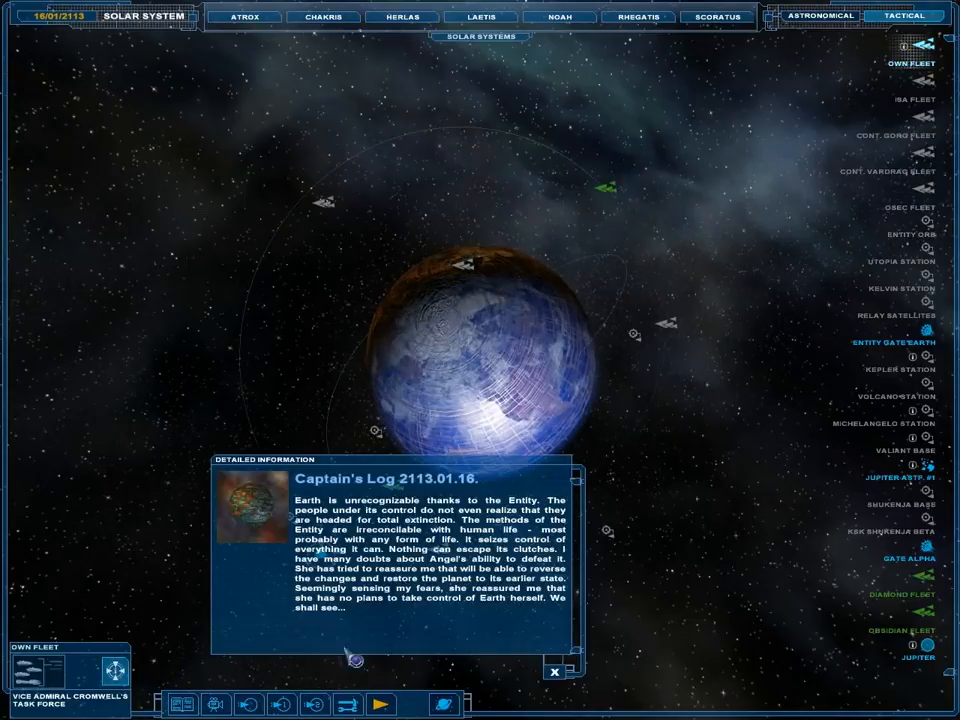
pyautogui.moveTo(480, 640)
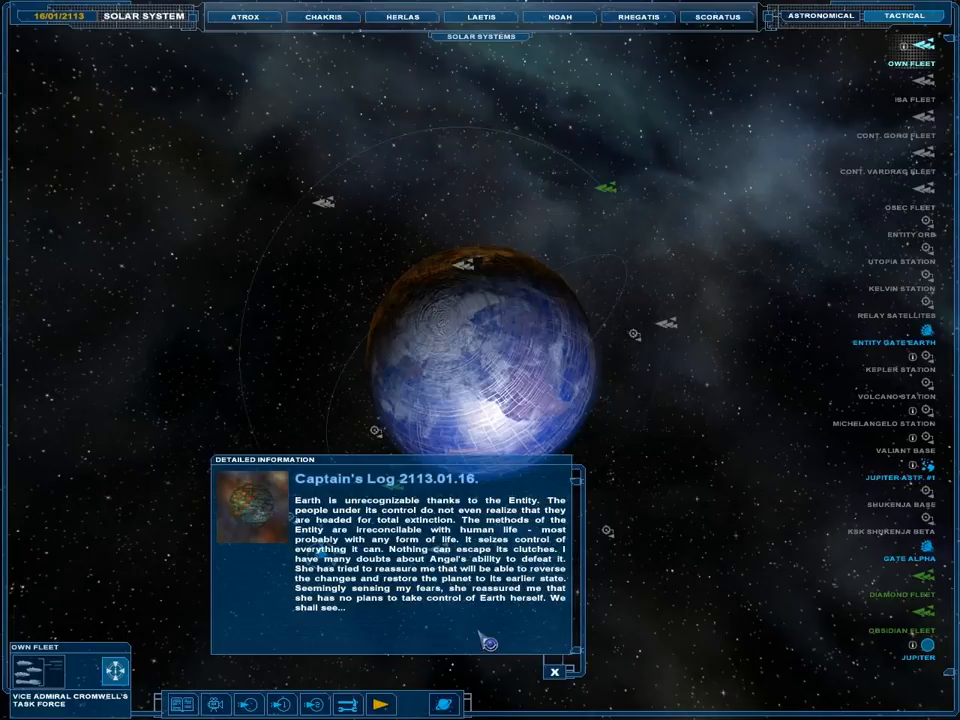
pyautogui.click(556, 670)
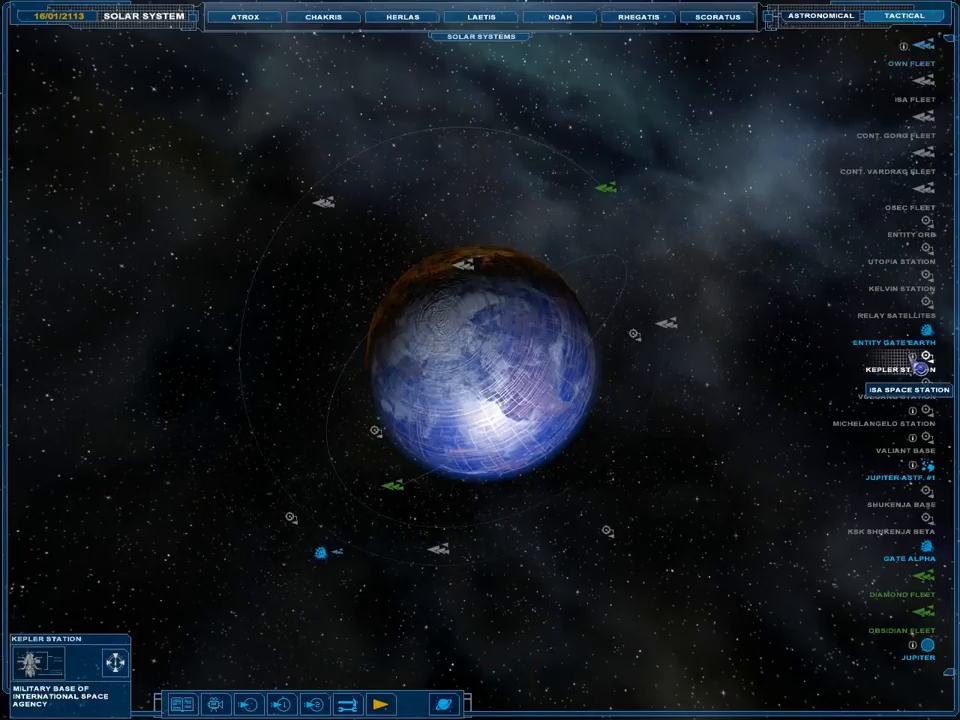
# Read the ISA background for Kepler Station, then Michelangelo Station and Sunflower Base details.
pyautogui.click(908, 388)
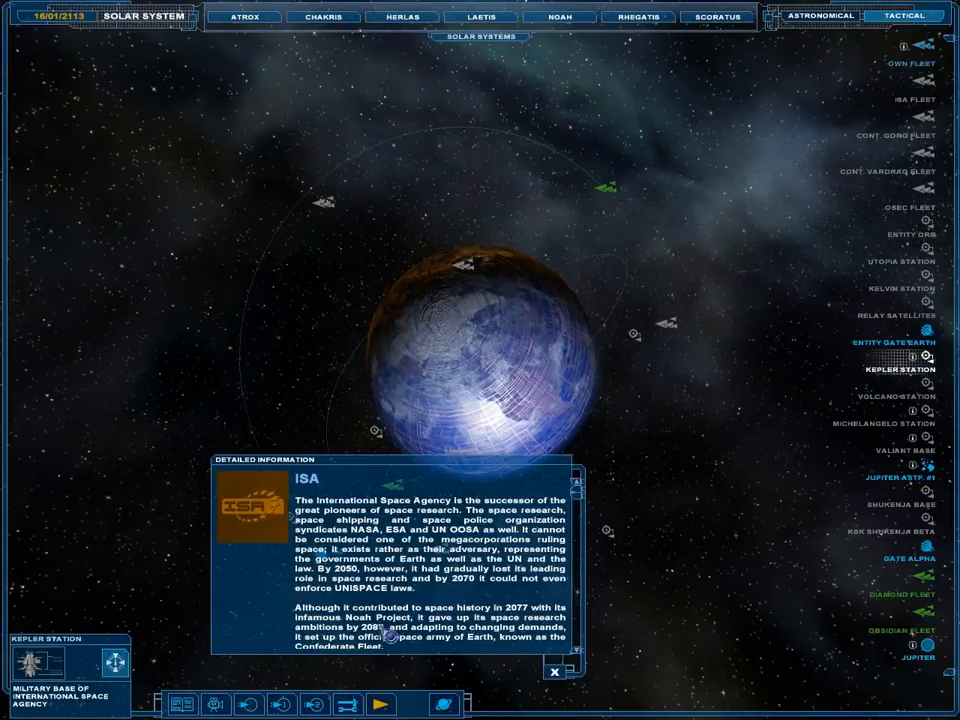
pyautogui.scroll(-3)
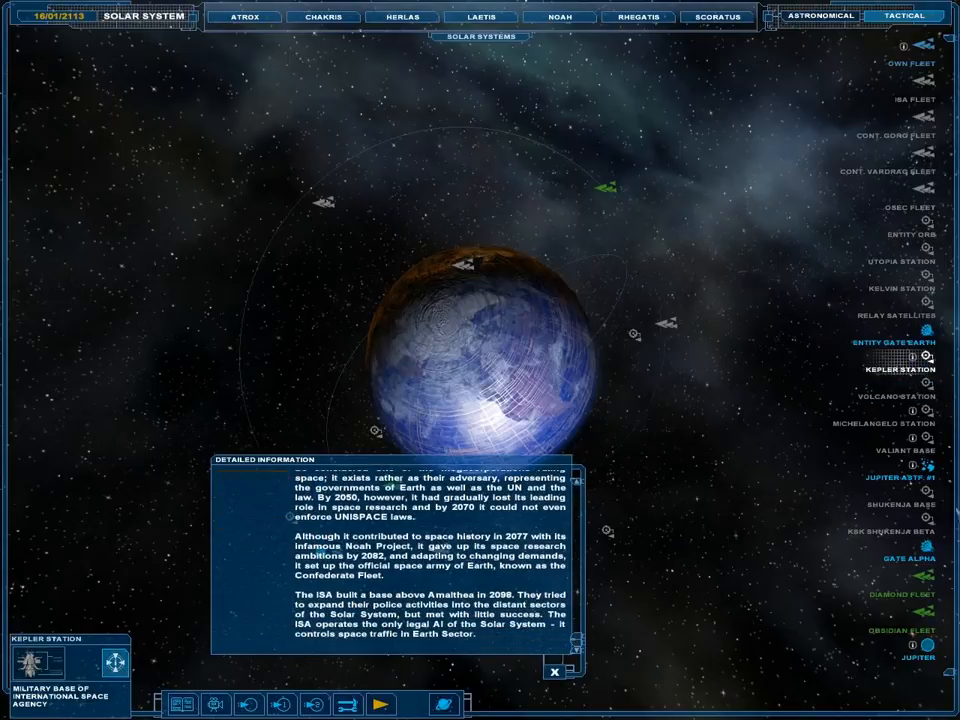
pyautogui.click(884, 424)
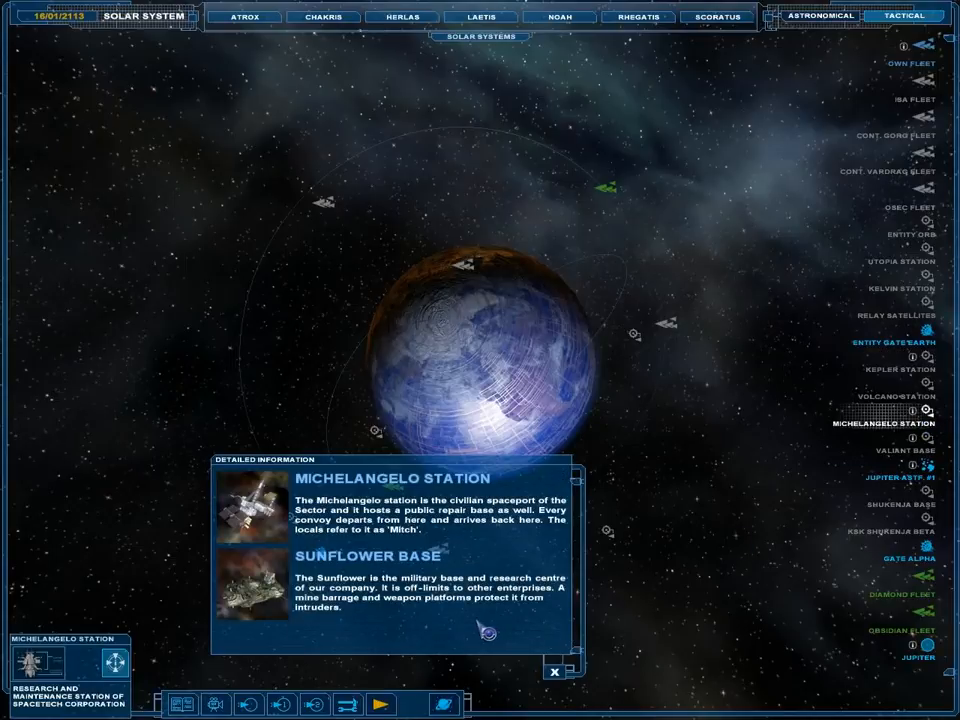
pyautogui.click(900, 476)
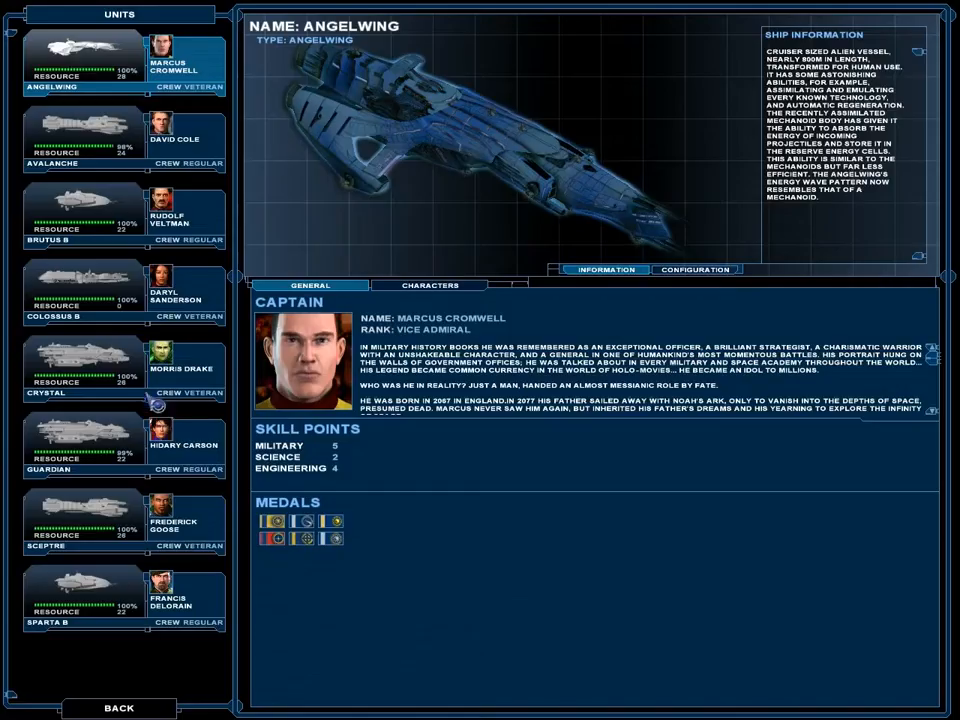
pyautogui.moveTo(184, 620)
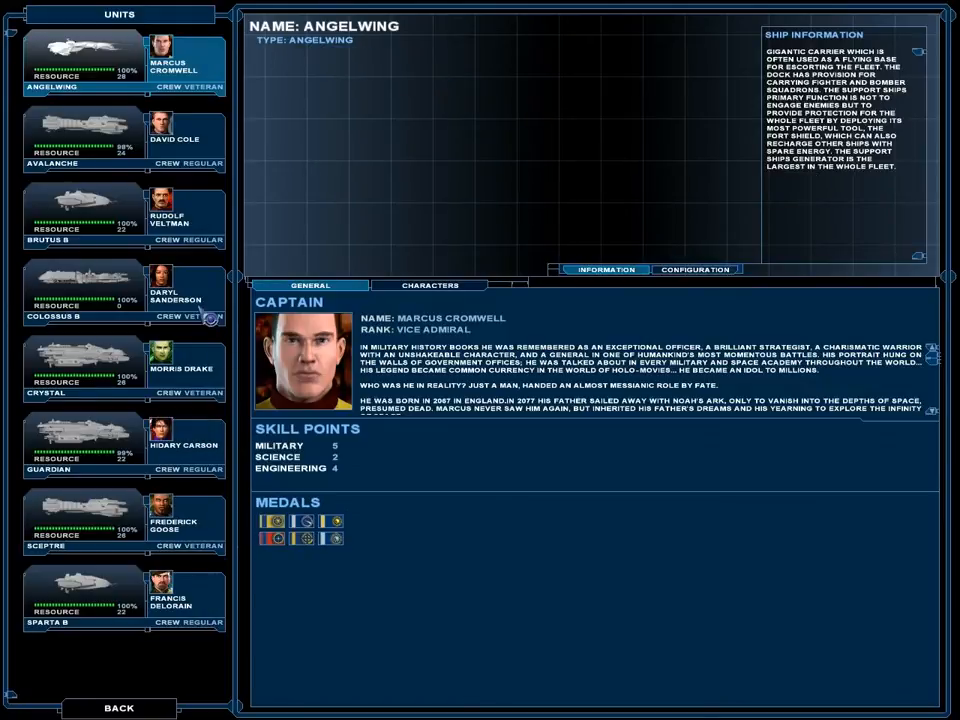
pyautogui.click(84, 288)
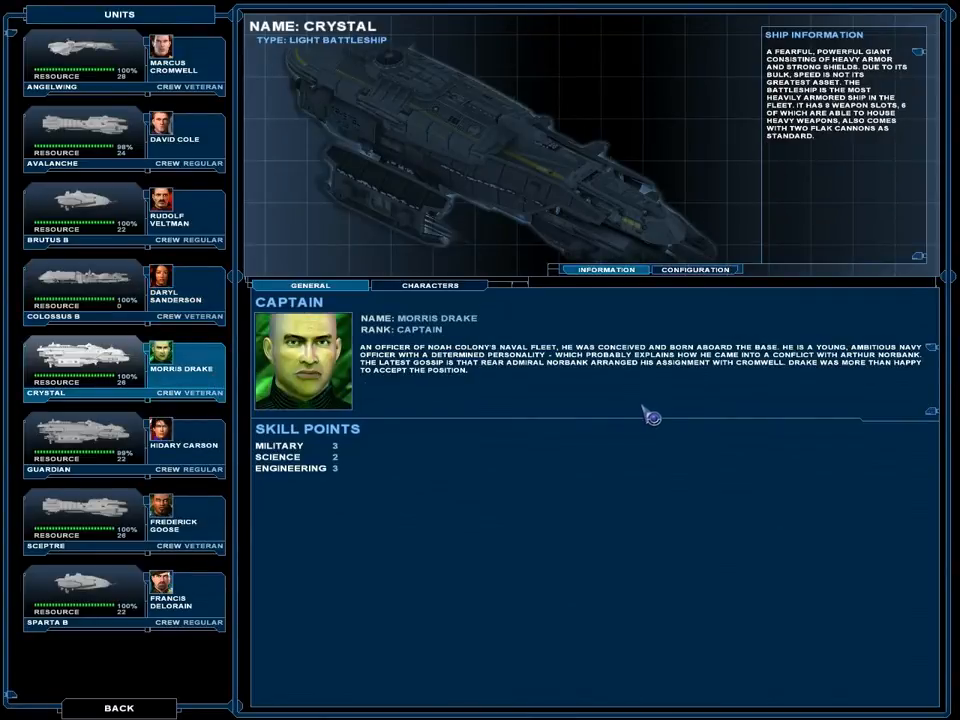
pyautogui.moveTo(664, 410)
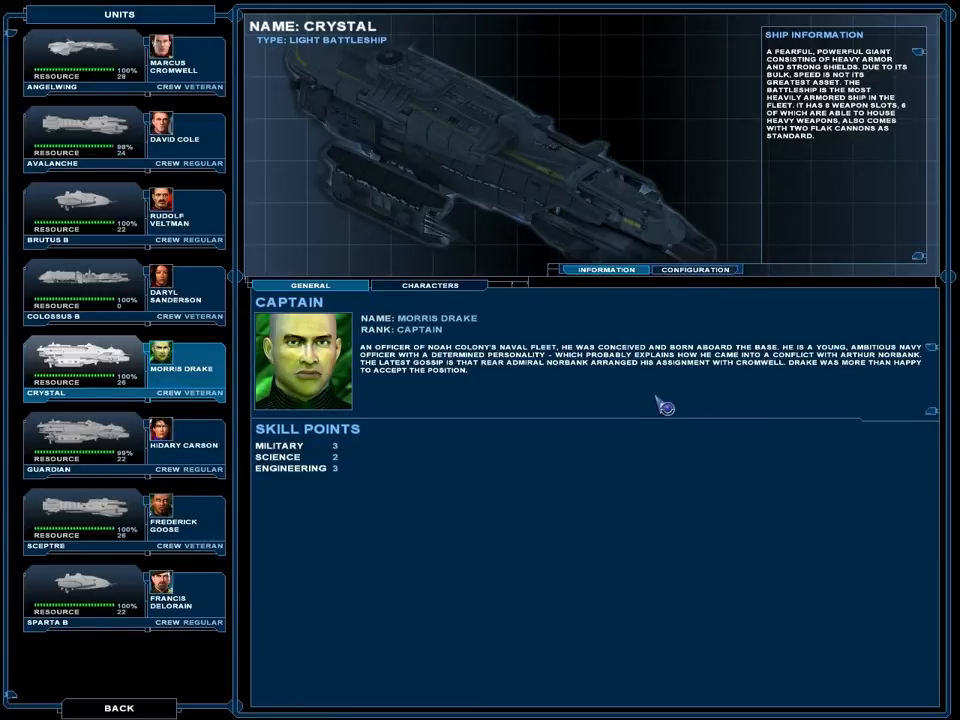
pyautogui.moveTo(870, 236)
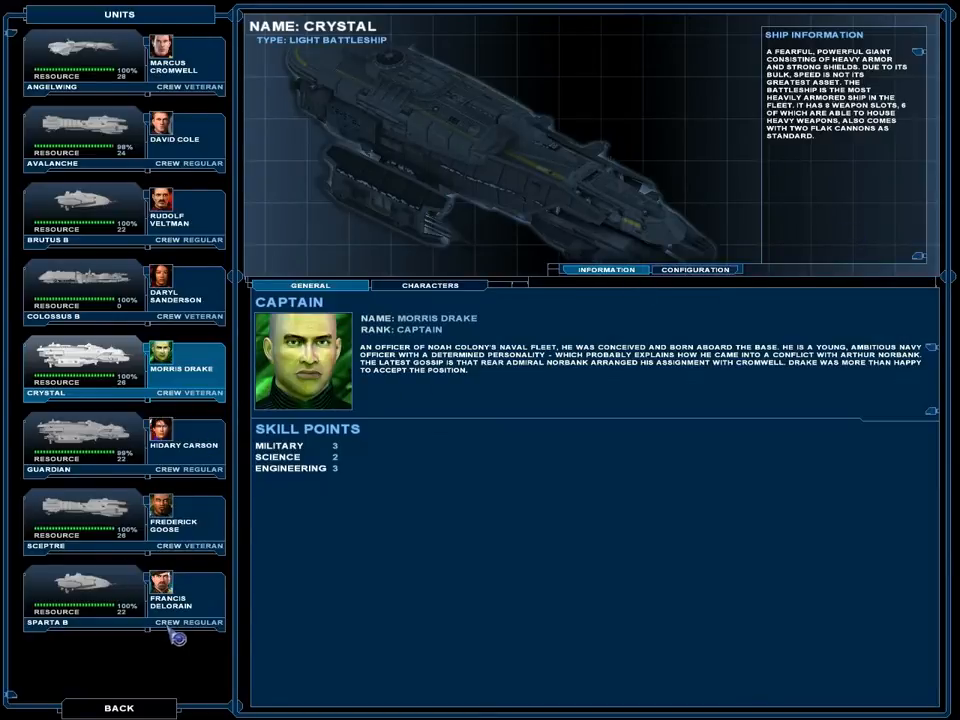
pyautogui.click(84, 520)
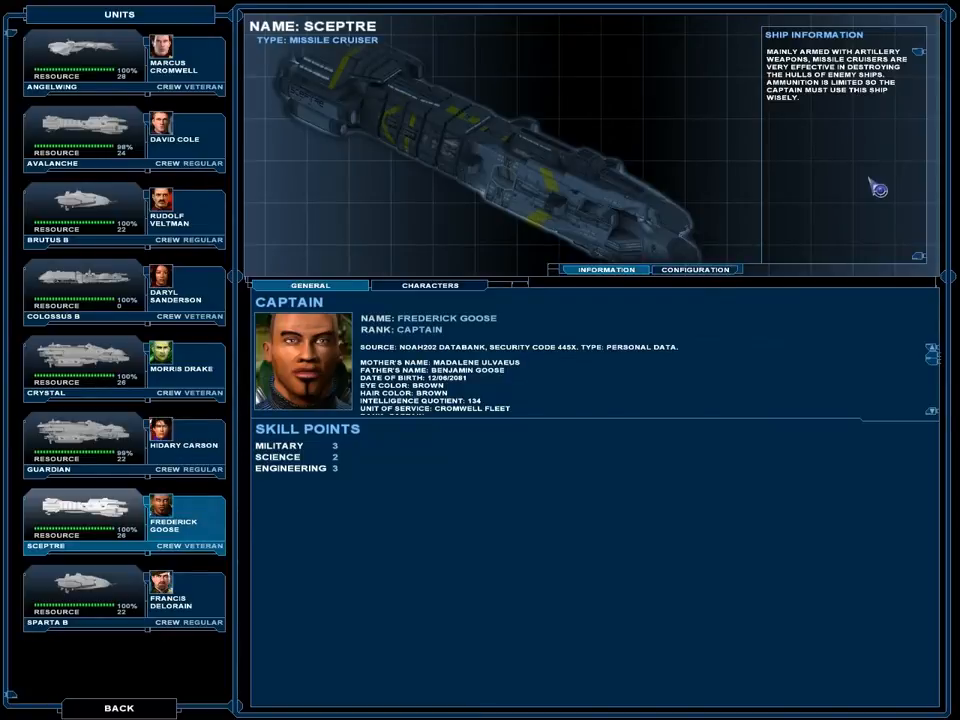
pyautogui.moveTo(722, 352)
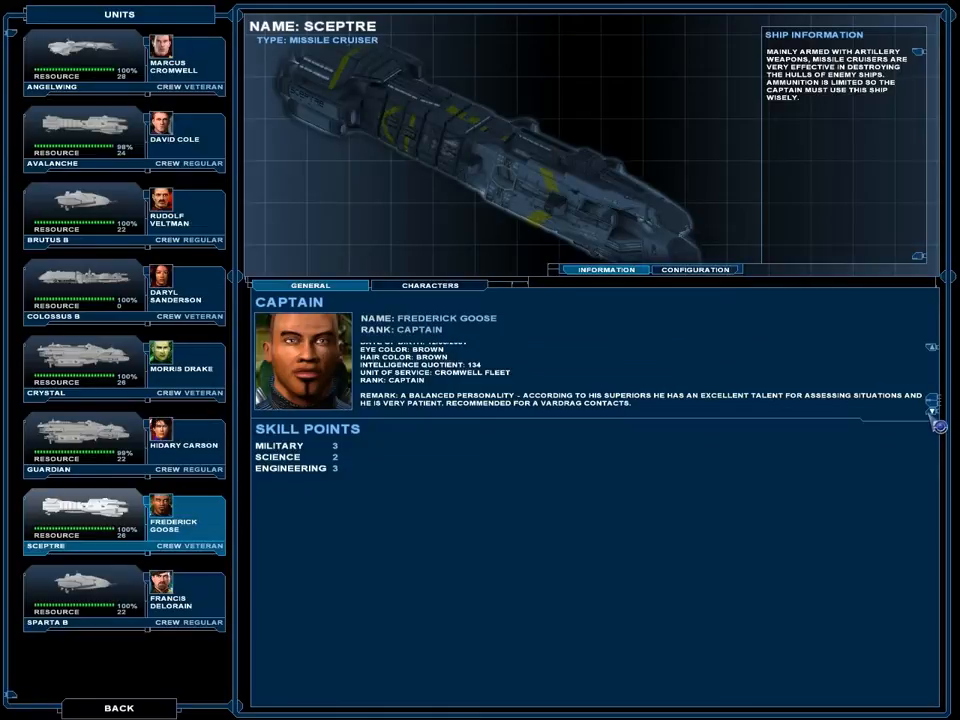
pyautogui.moveTo(680, 348)
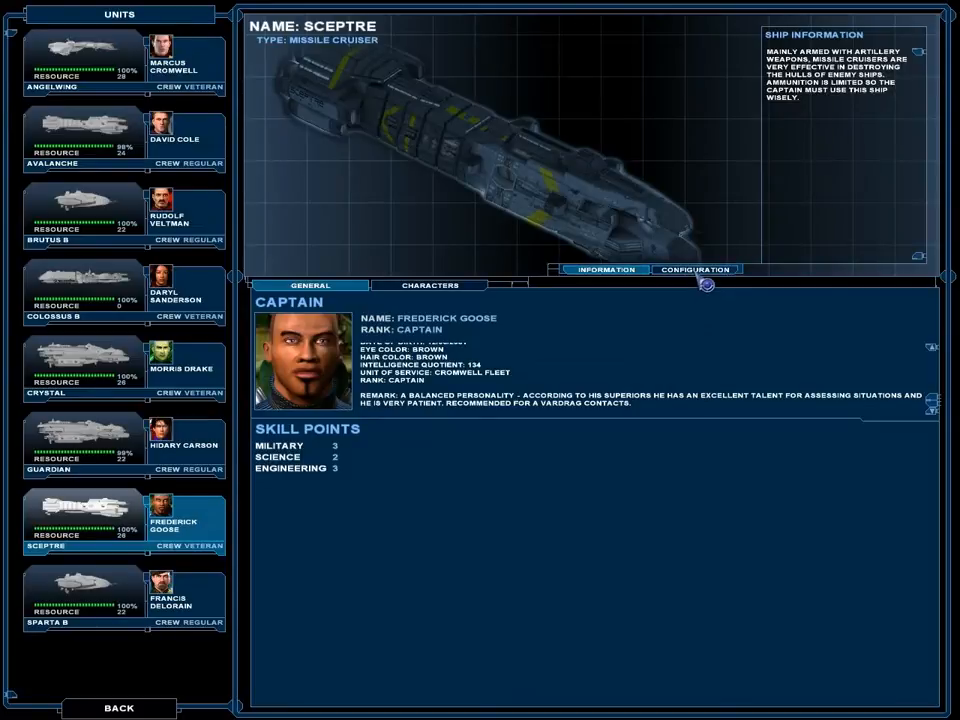
# Fit Anti-G Railgun, Plasma Cells and systems to the Sceptre down to 2:26 resources and confirm.
pyautogui.click(696, 268)
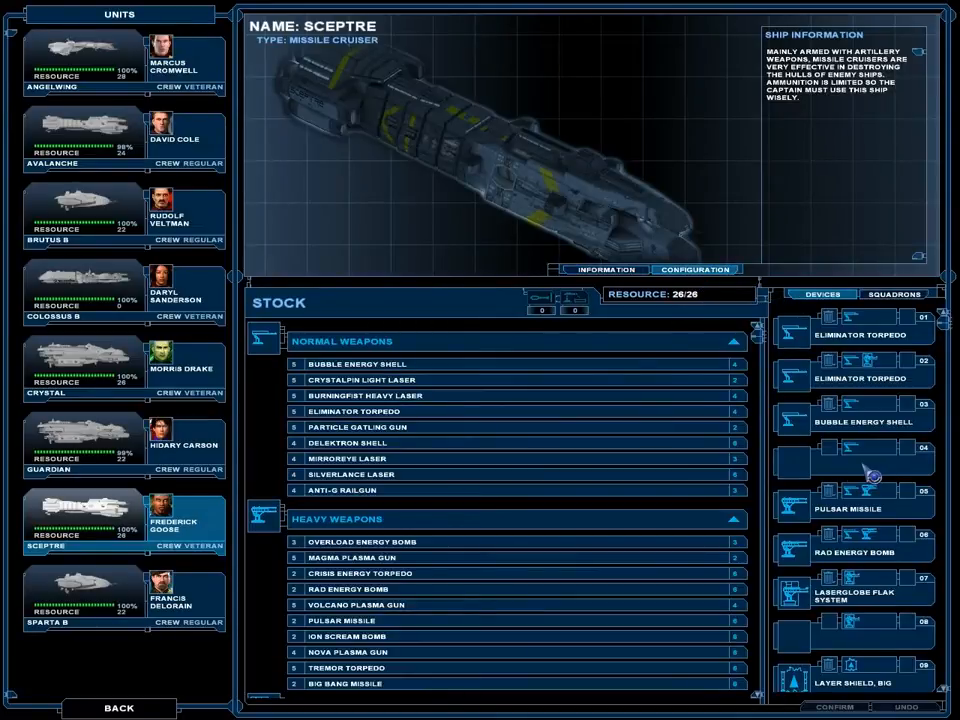
pyautogui.moveTo(878, 464)
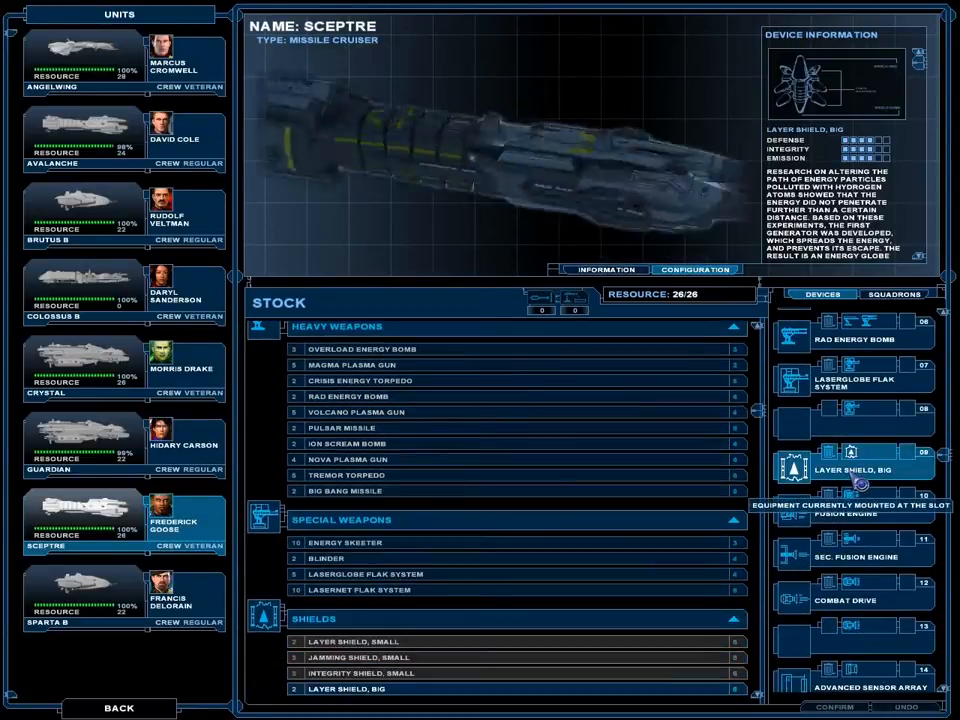
pyautogui.scroll(-3)
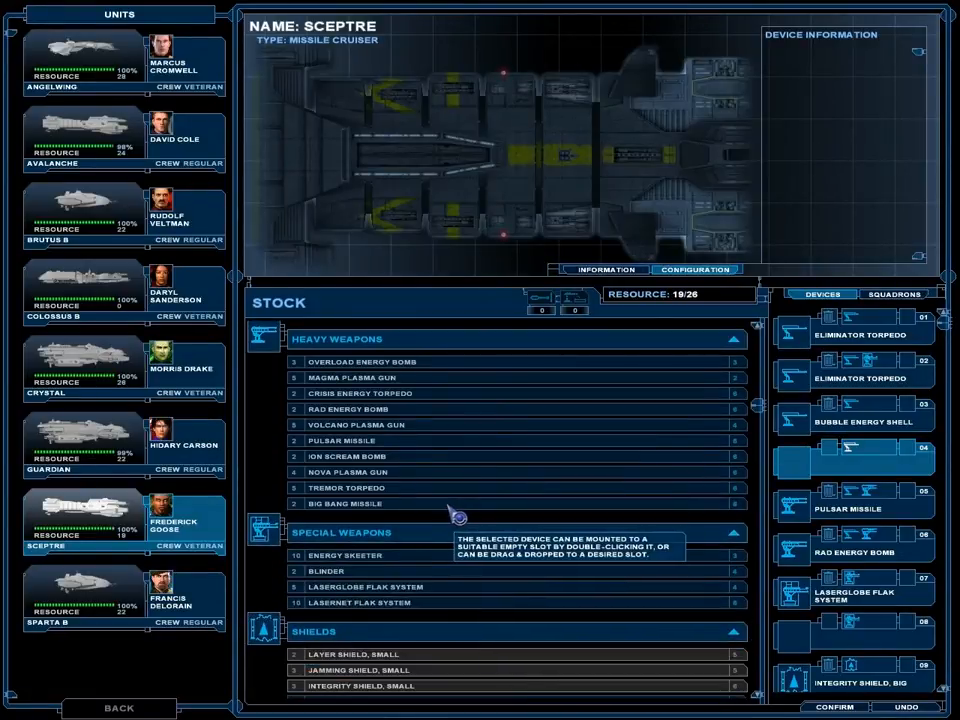
pyautogui.moveTo(680, 560)
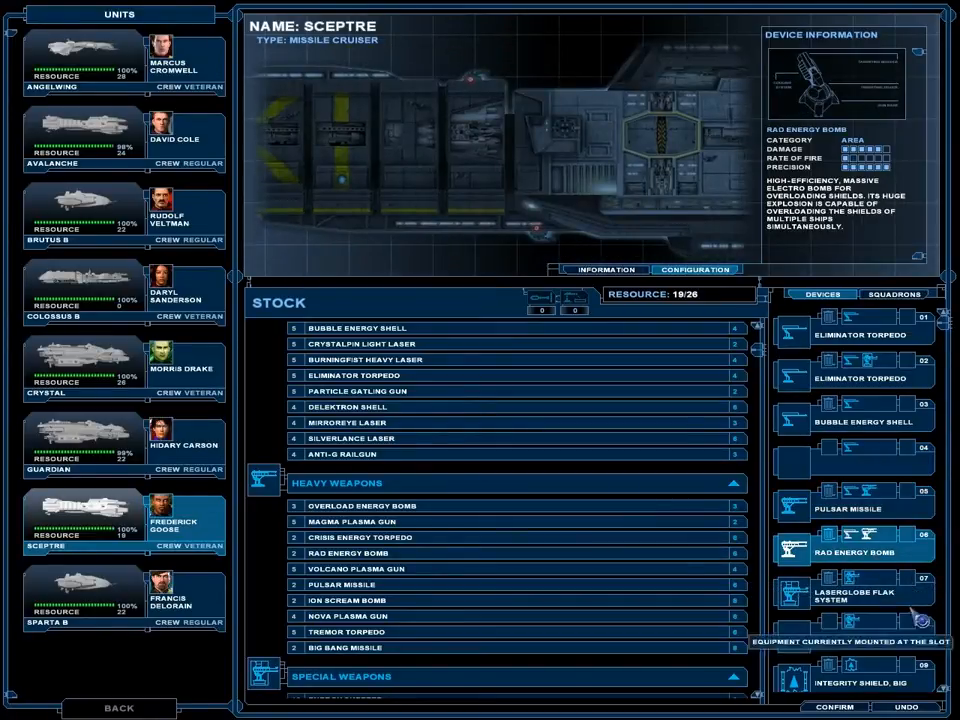
pyautogui.scroll(-3)
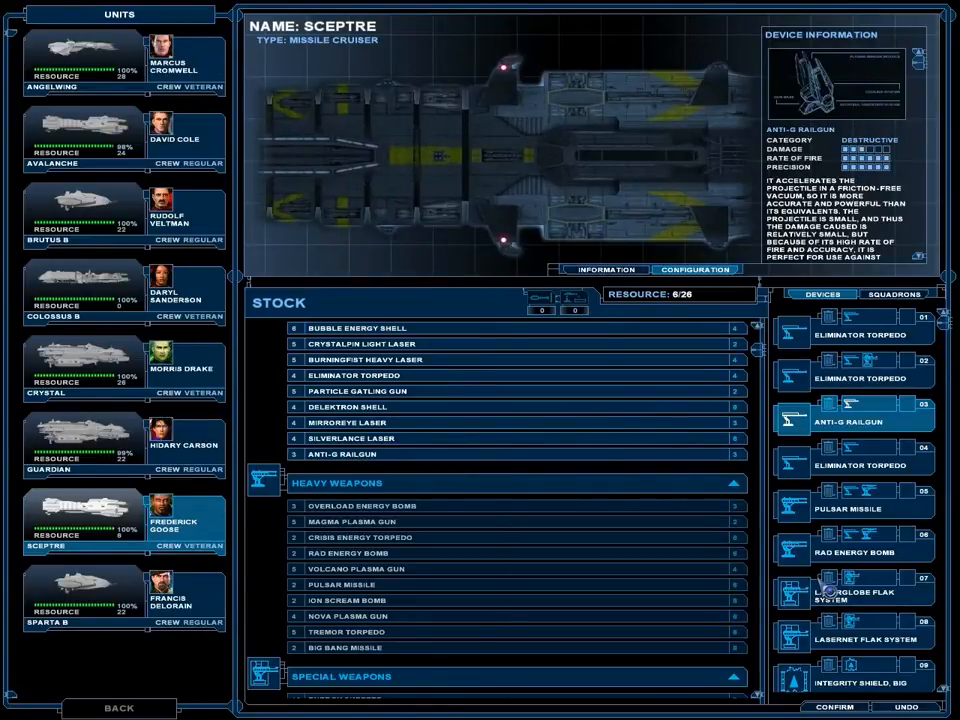
pyautogui.scroll(-3)
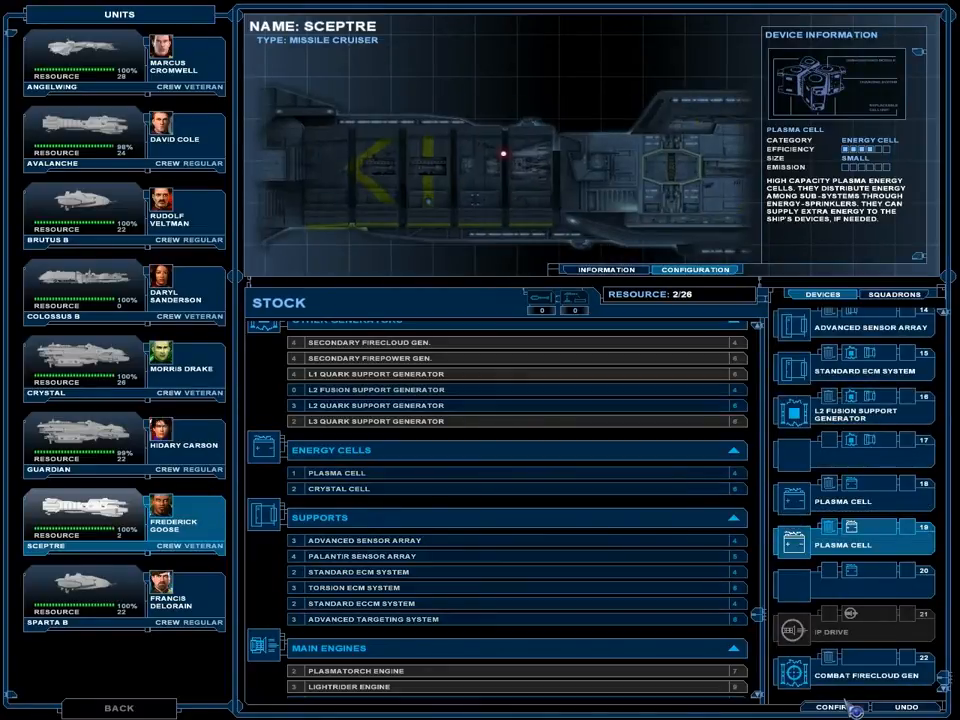
pyautogui.click(844, 708)
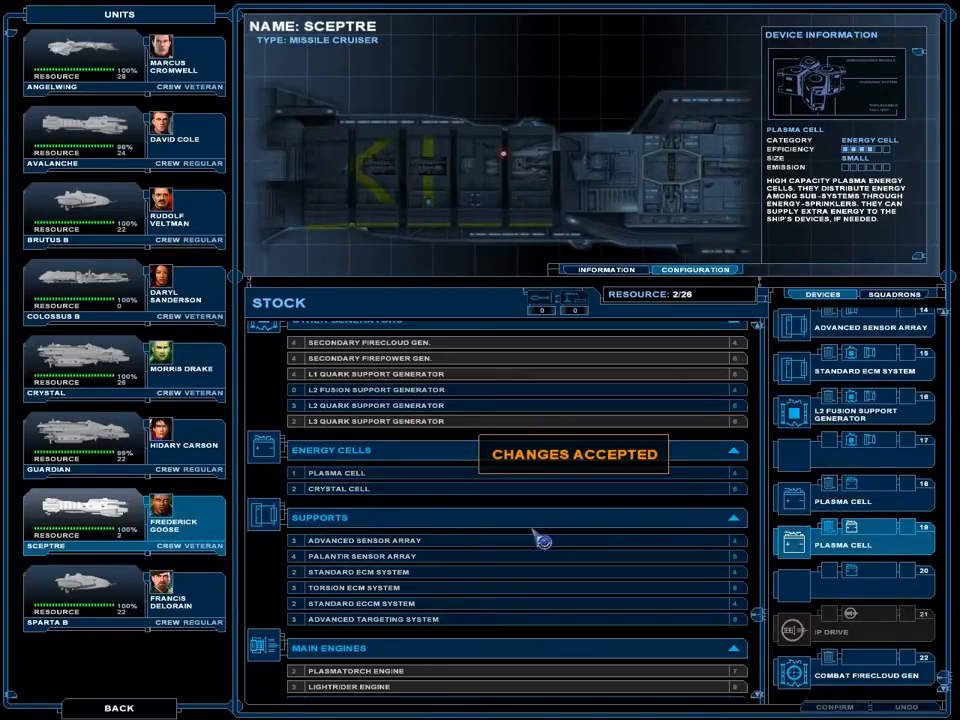
# Select the Sparta B destroyer and swap a device in its configuration slots.
pyautogui.click(84, 596)
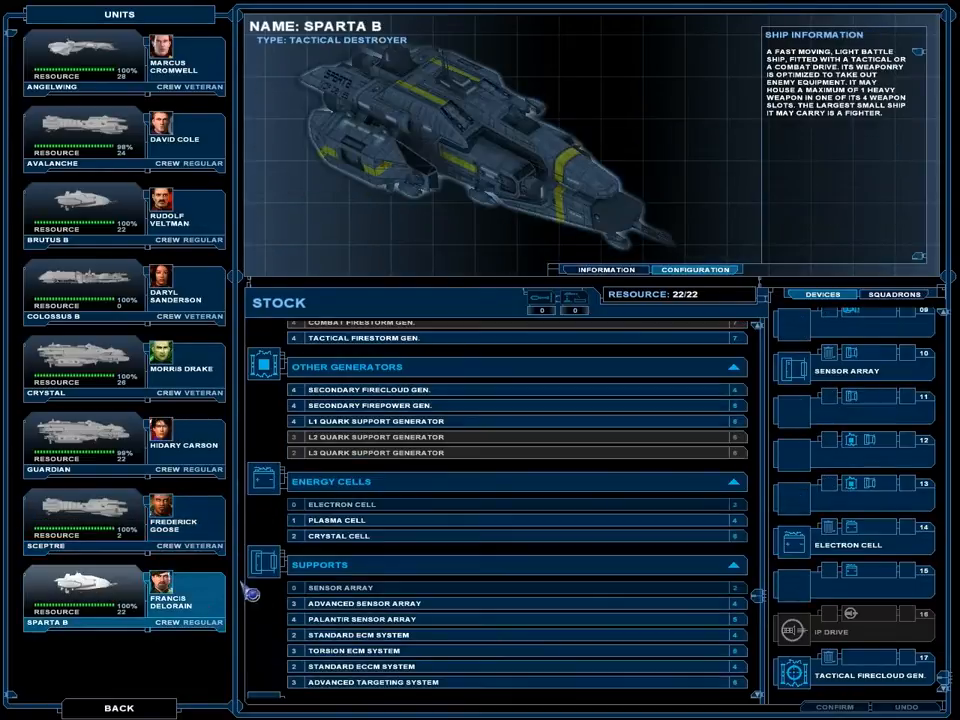
pyautogui.moveTo(880, 588)
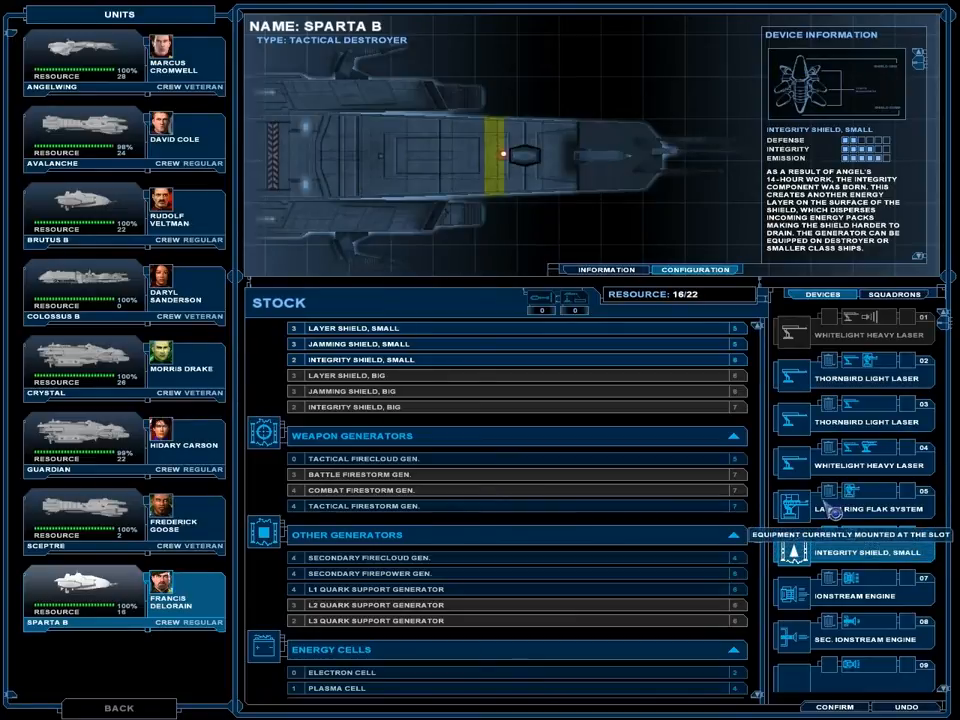
pyautogui.click(850, 490)
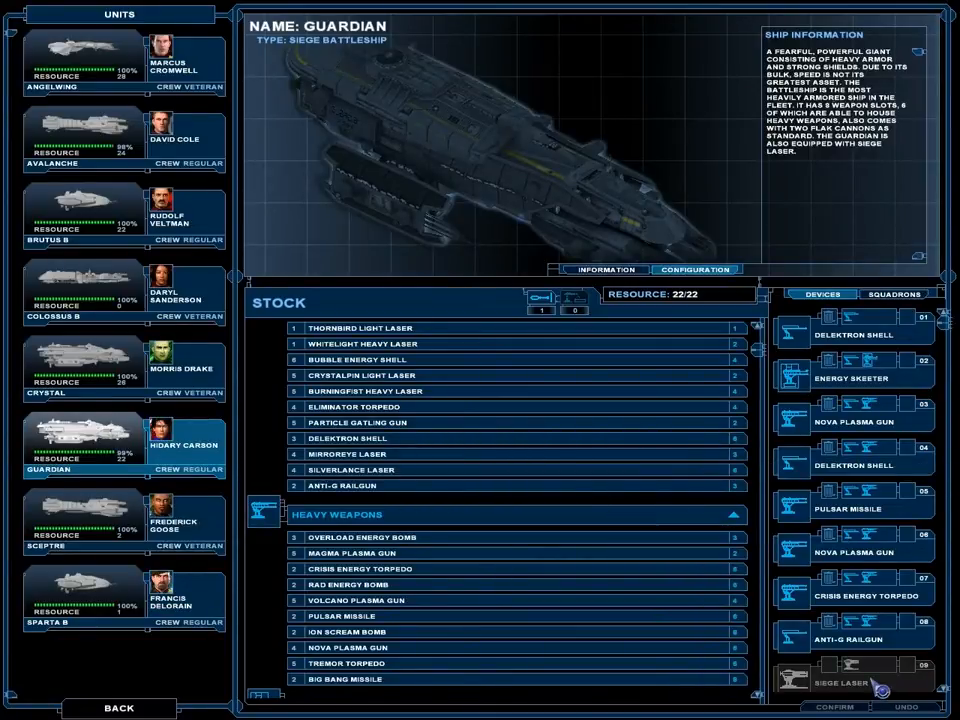
# Mount a device on the Guardian and review its Delektron Shell and Nova Plasma Gun.
pyautogui.scroll(-3)
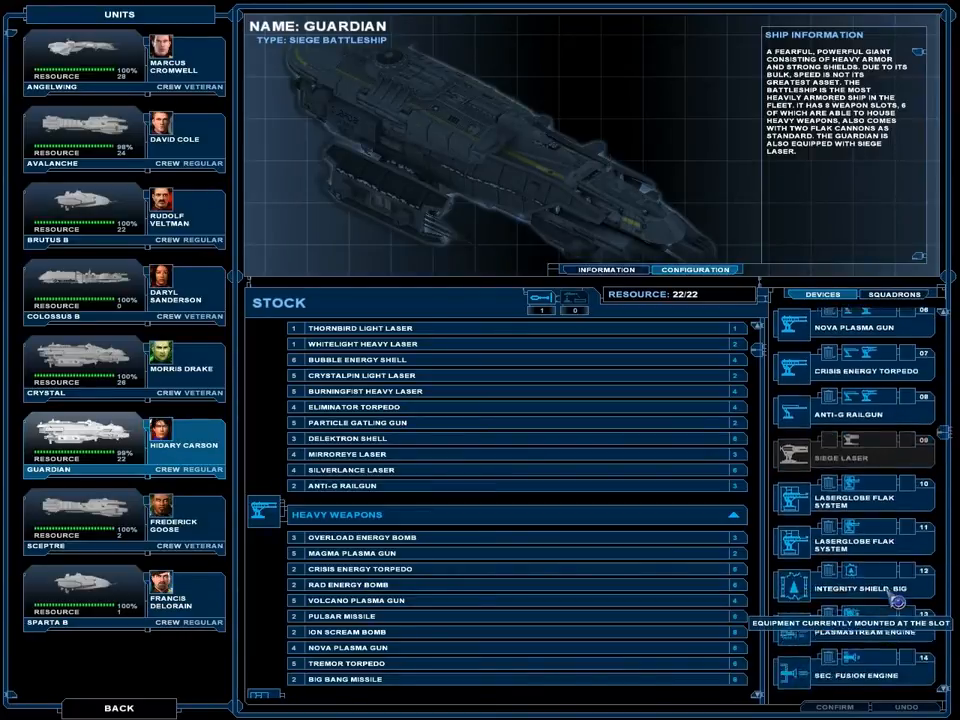
pyautogui.scroll(-3)
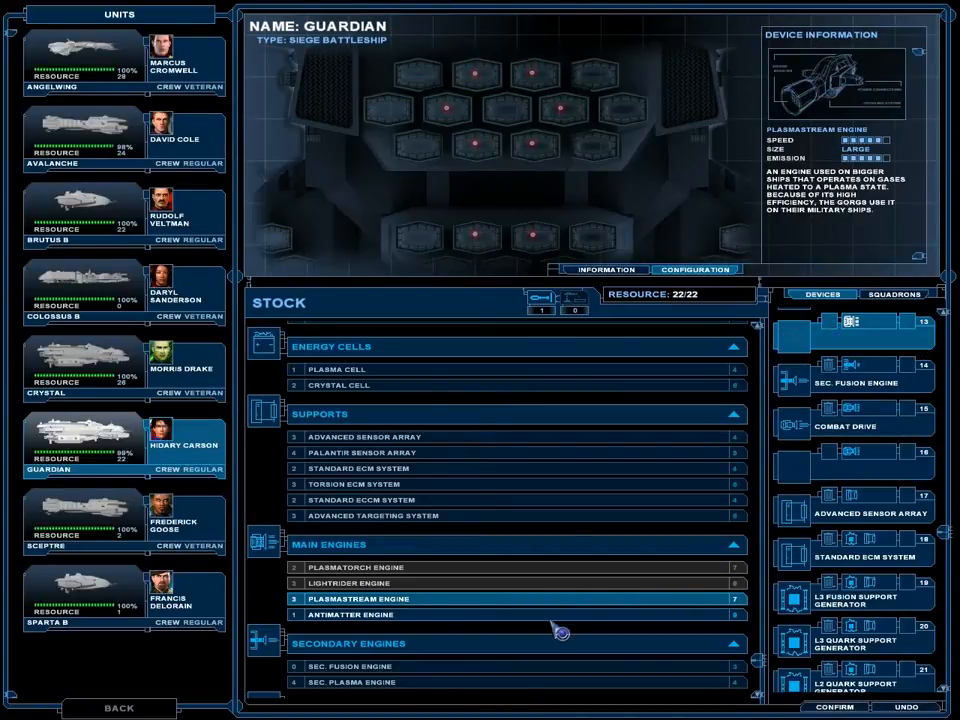
pyautogui.click(350, 614)
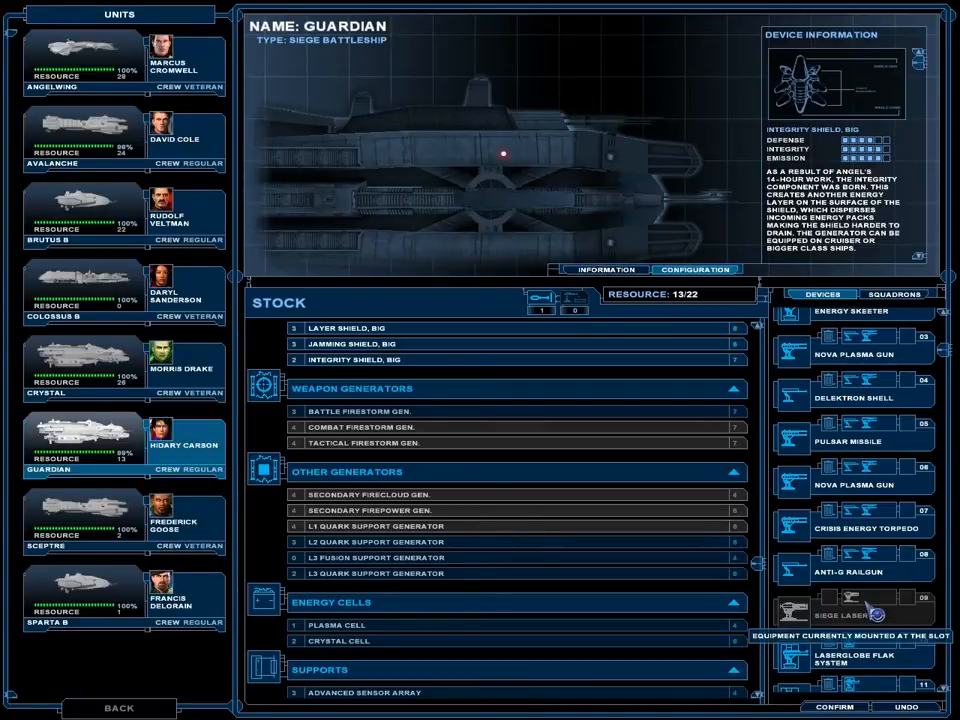
pyautogui.click(856, 436)
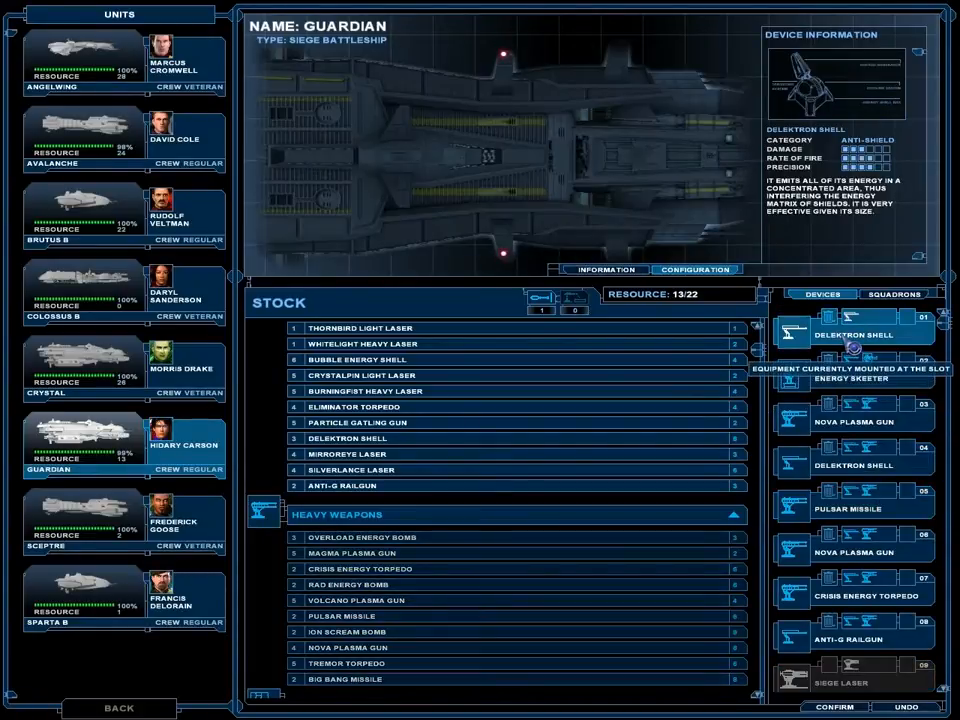
pyautogui.click(892, 292)
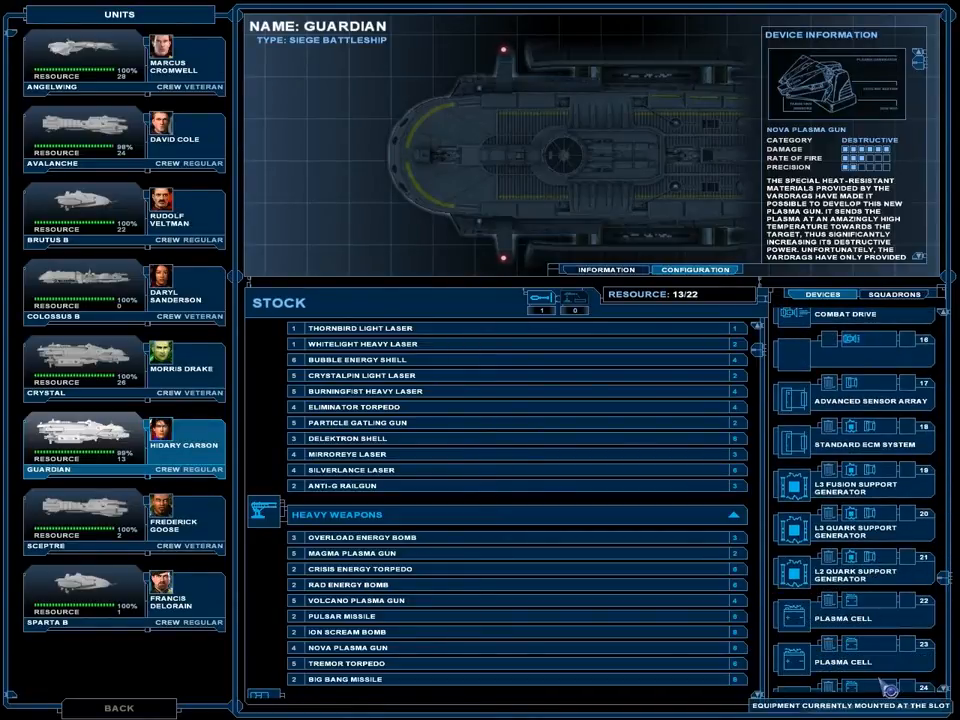
# Finish outfitting the Guardian down to 3 resource points.
pyautogui.scroll(-3)
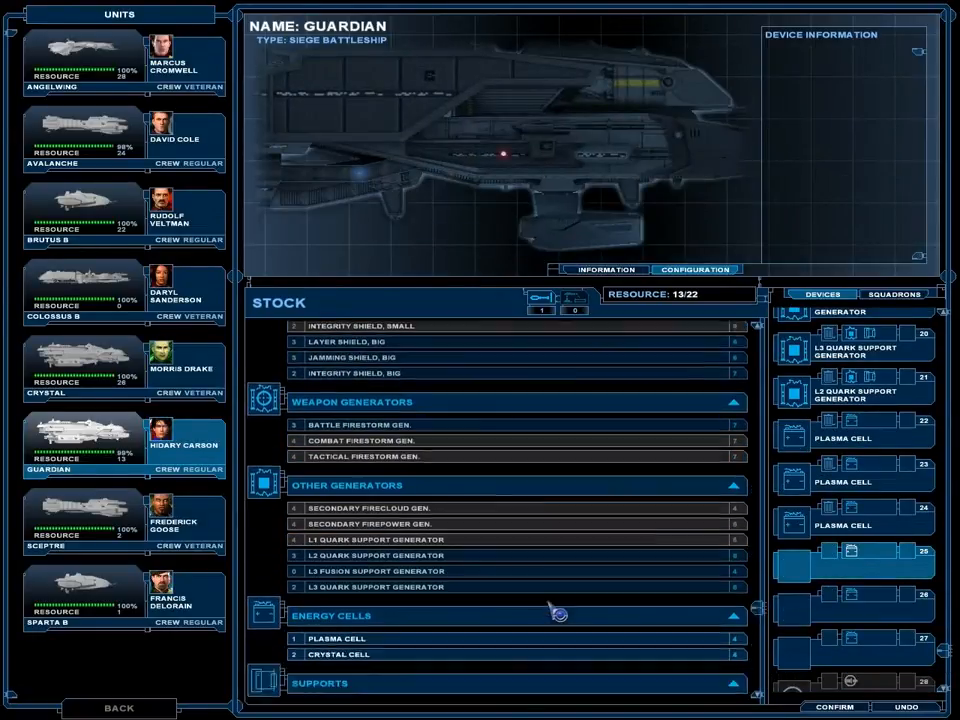
pyautogui.scroll(-3)
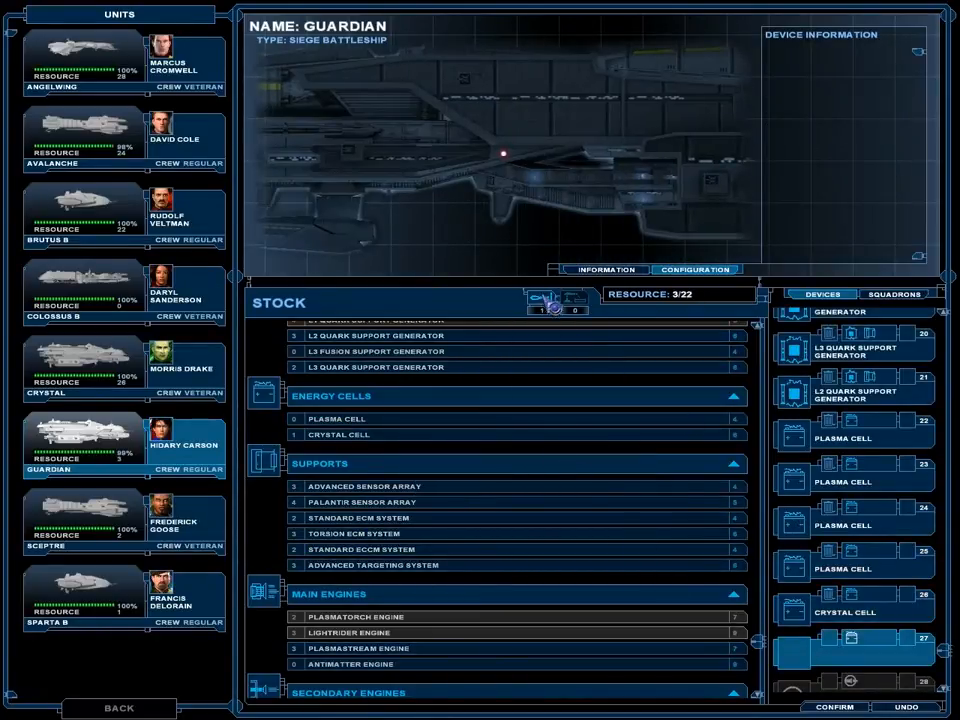
pyautogui.click(856, 706)
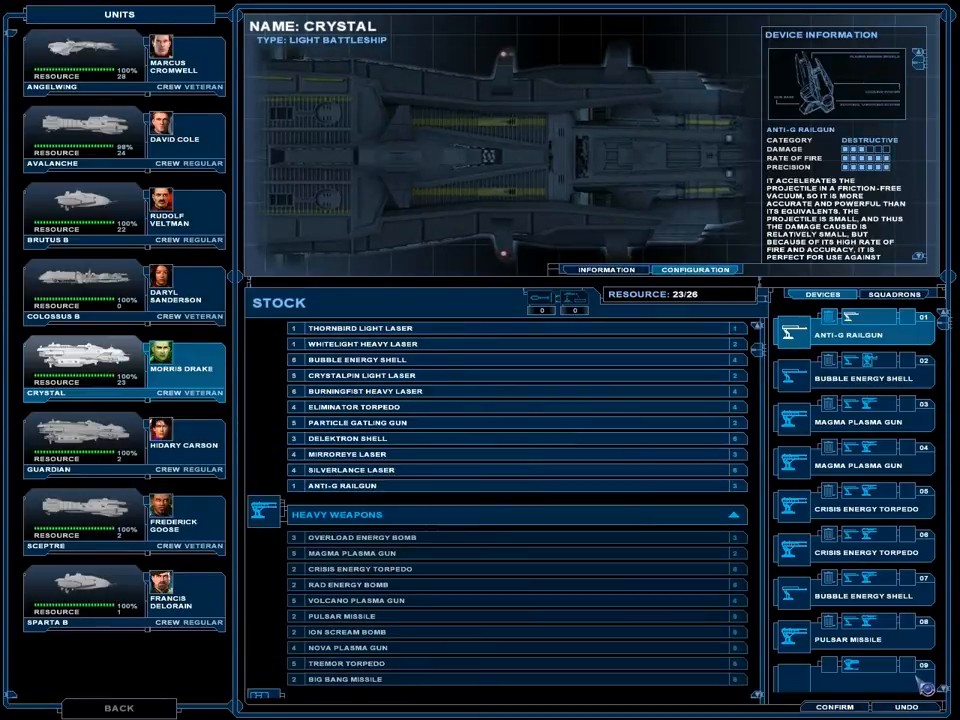
# Inspect the Crystal's Bubble Energy Shell and stock Anti-D Railgun, then mount a Nova Plasma Gun.
pyautogui.click(850, 596)
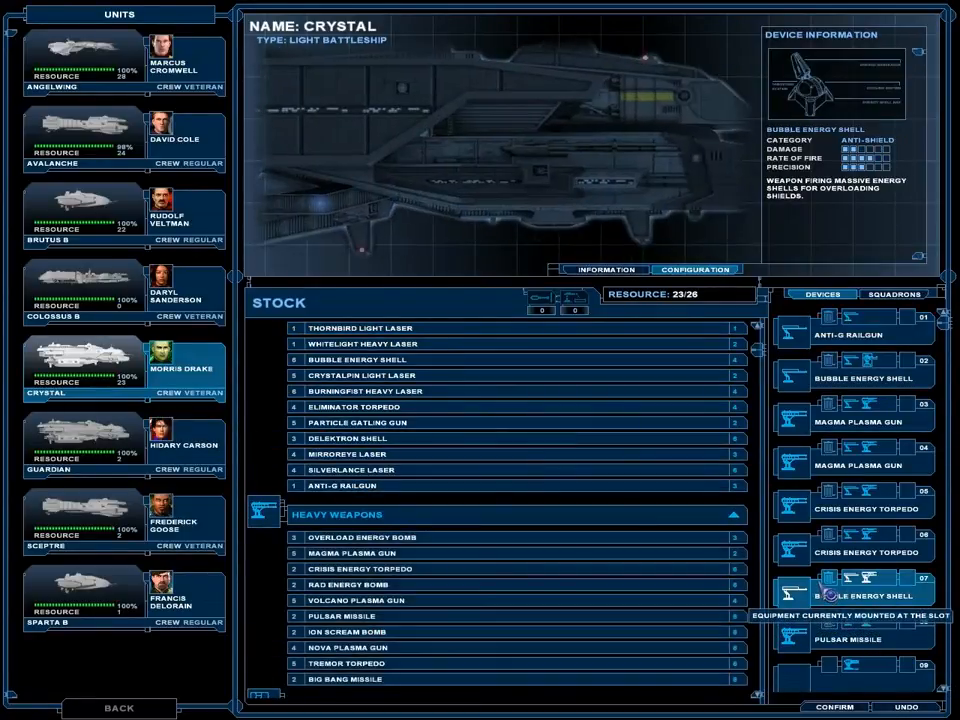
pyautogui.click(360, 360)
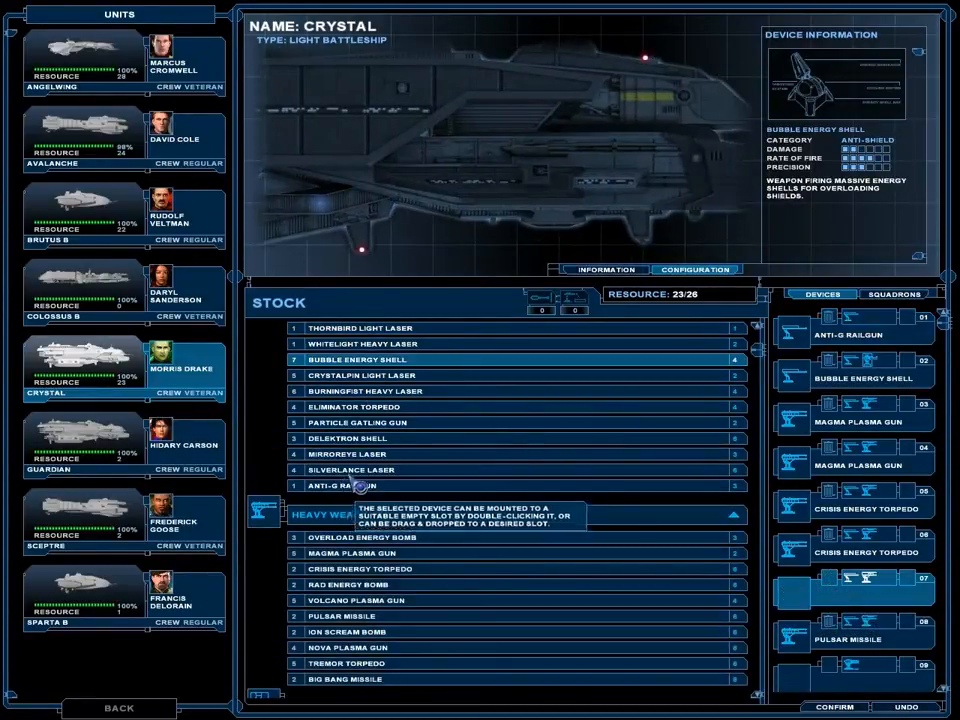
pyautogui.doubleClick(348, 438)
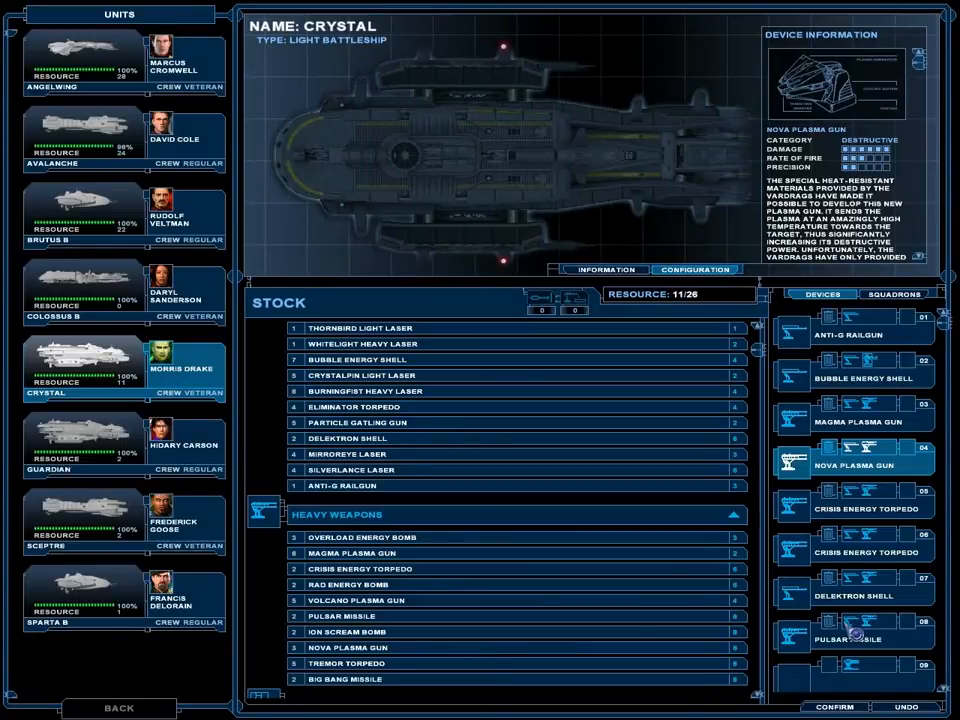
pyautogui.moveTo(844, 418)
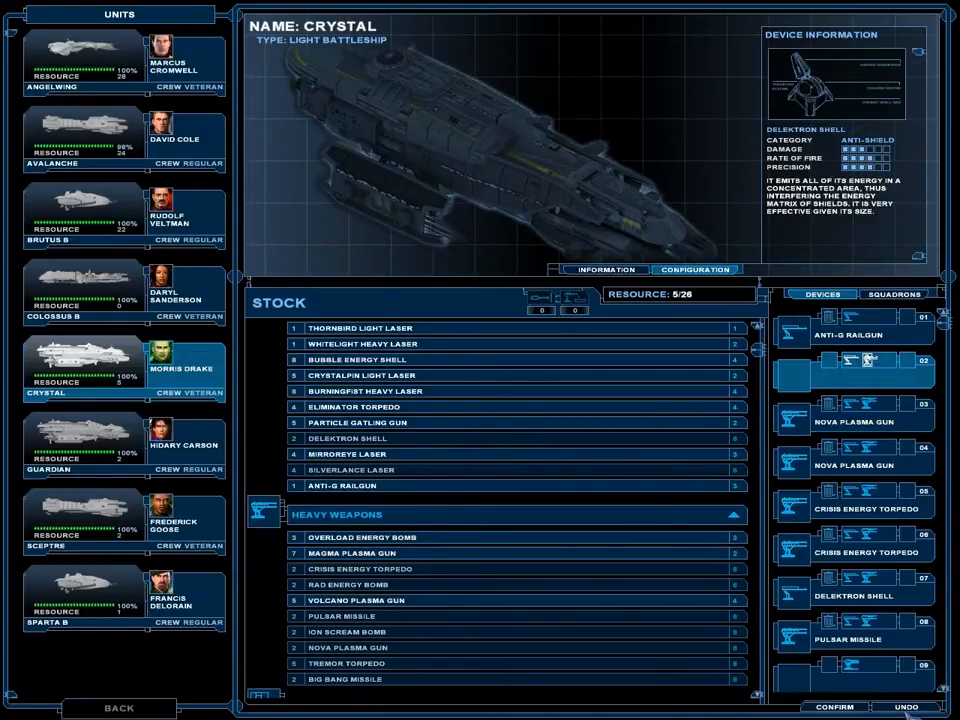
# Free a Crystal weapon slot and mount a Magma Plasma Gun, leaving 5:26 resources.
pyautogui.click(904, 708)
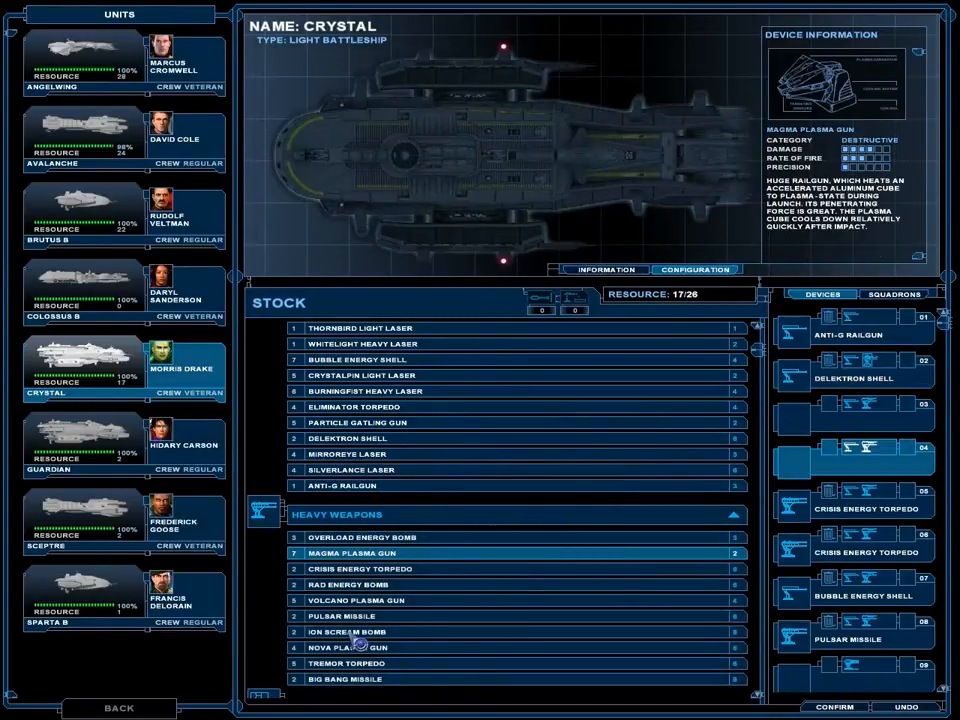
pyautogui.doubleClick(350, 648)
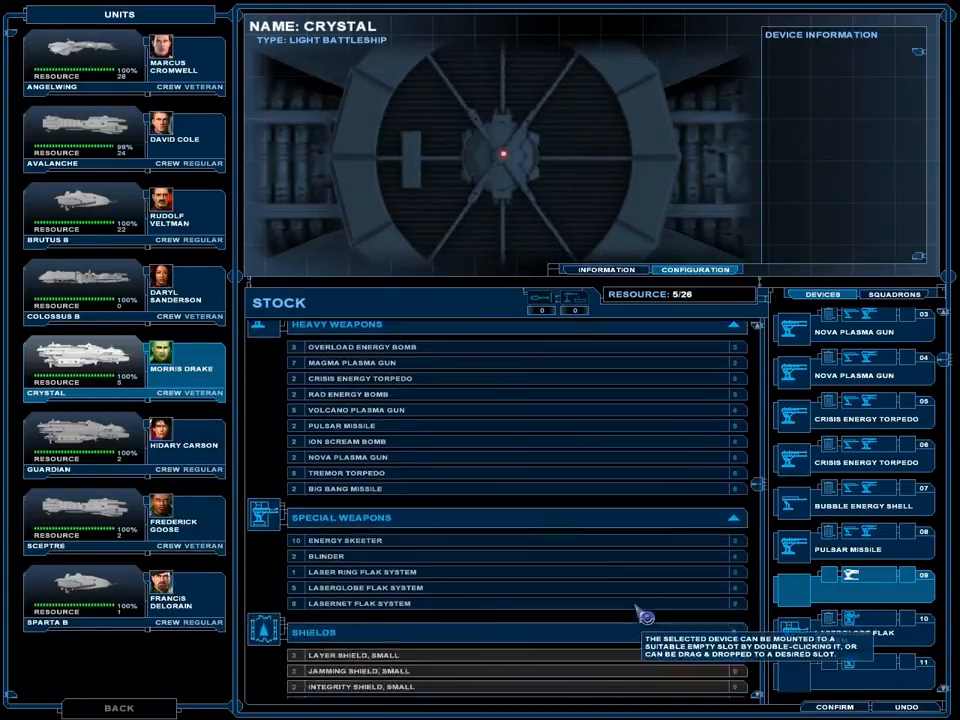
# Mount a Laserglobe Flak System on the Crystal from the Stock list and confirm the refit.
pyautogui.scroll(-3)
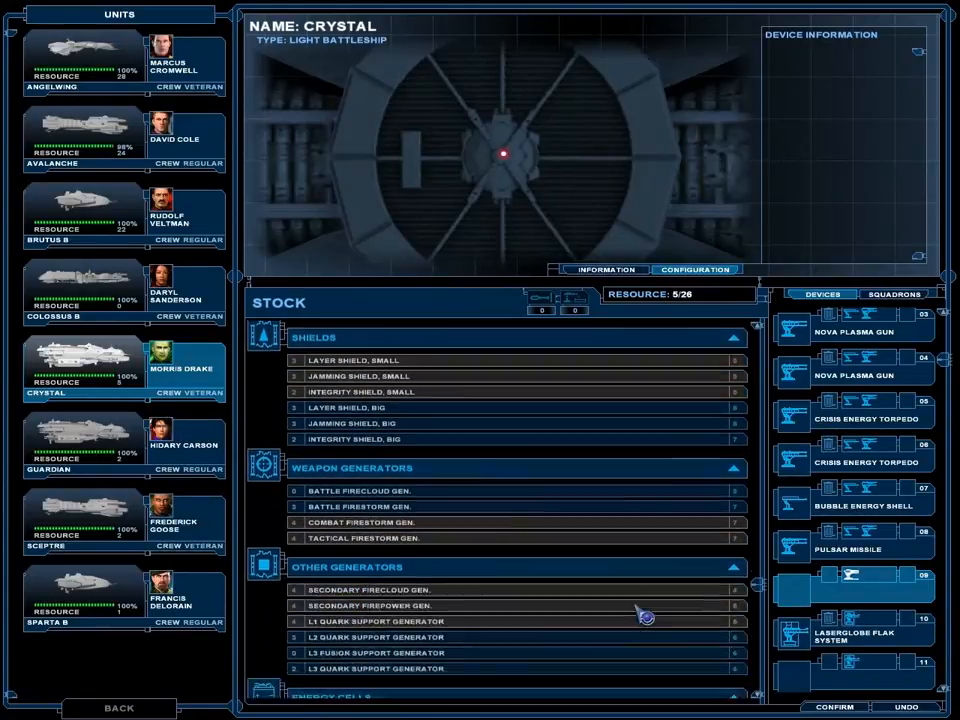
pyautogui.scroll(-3)
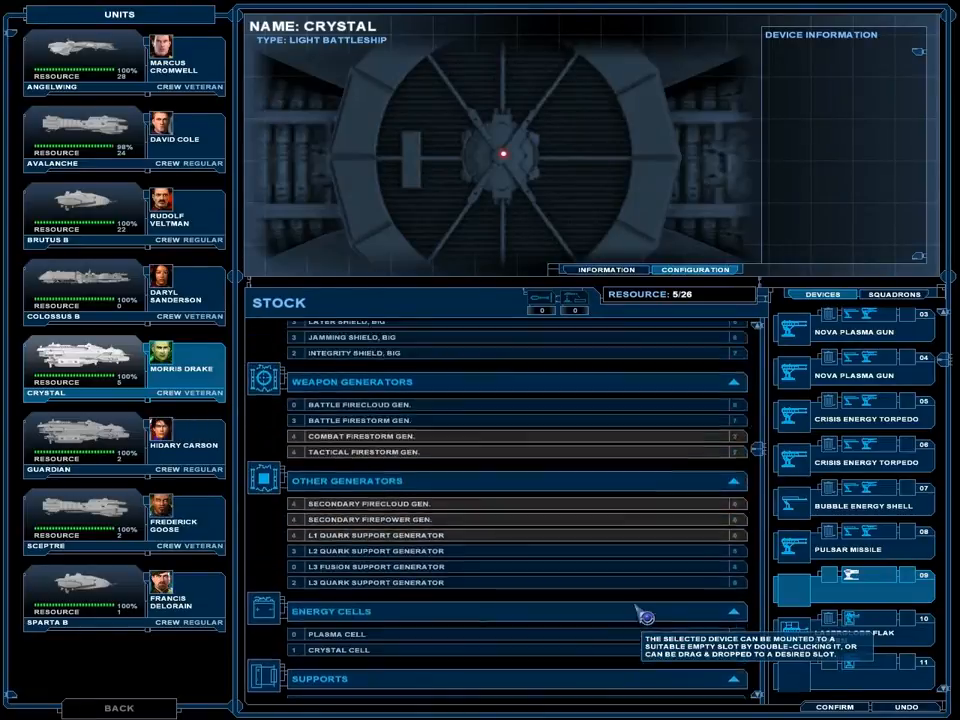
pyautogui.scroll(-3)
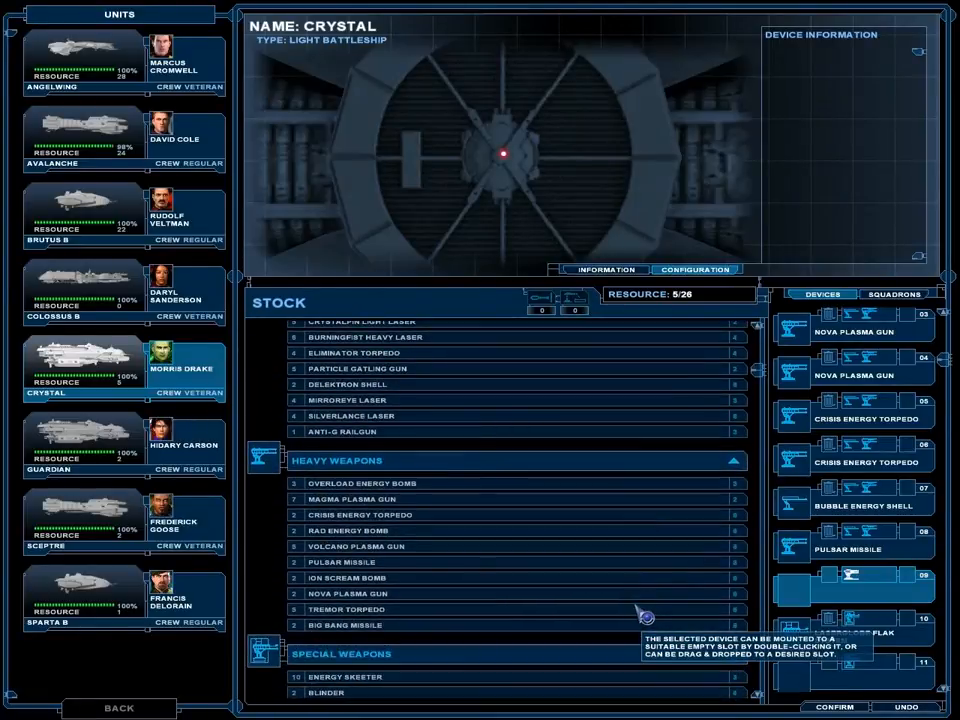
pyautogui.scroll(-3)
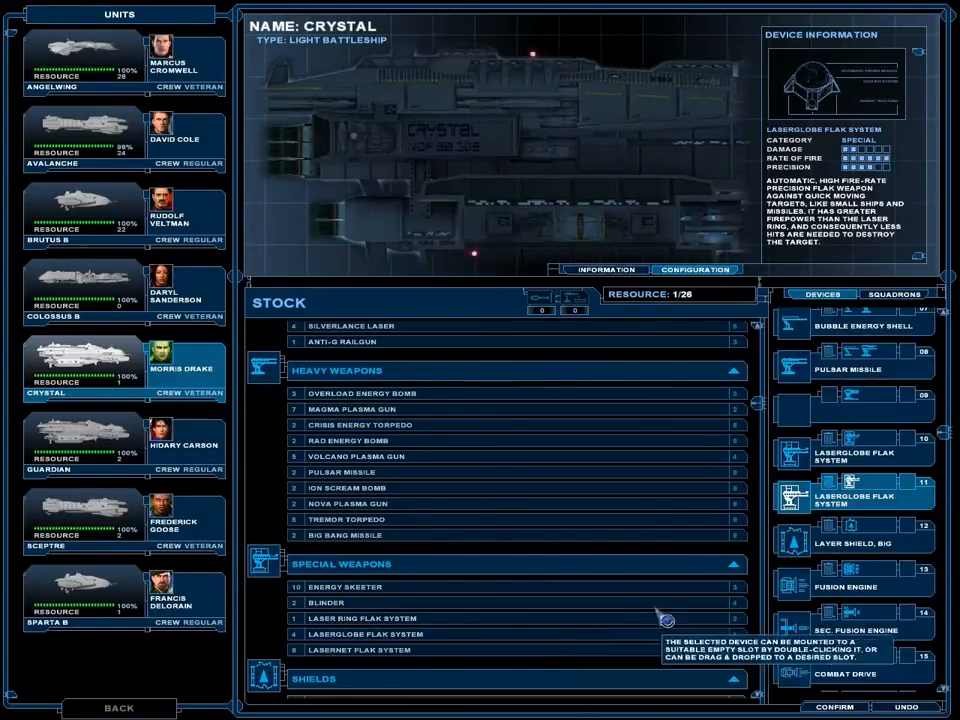
pyautogui.click(856, 708)
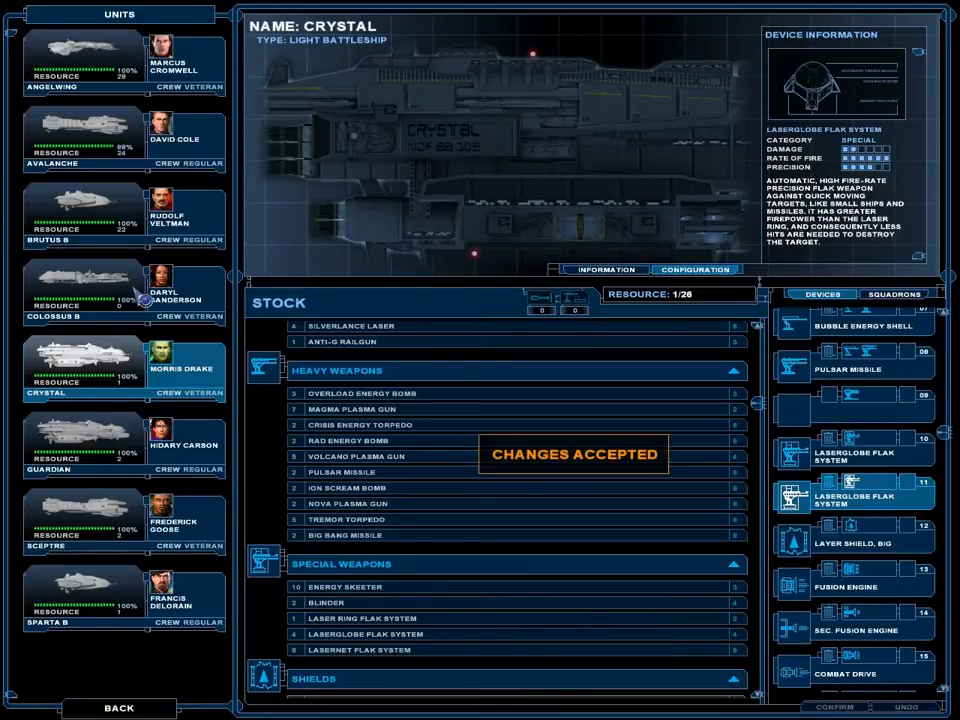
# Select Colossus B, then bring up Brutus B's configuration in the Units list.
pyautogui.click(84, 290)
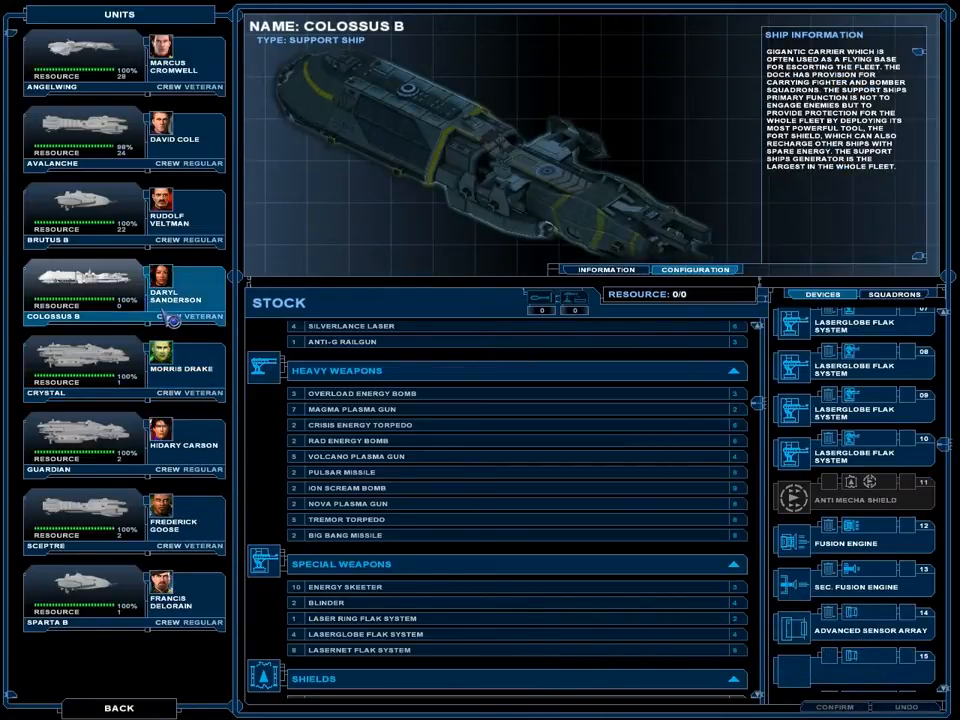
pyautogui.click(84, 212)
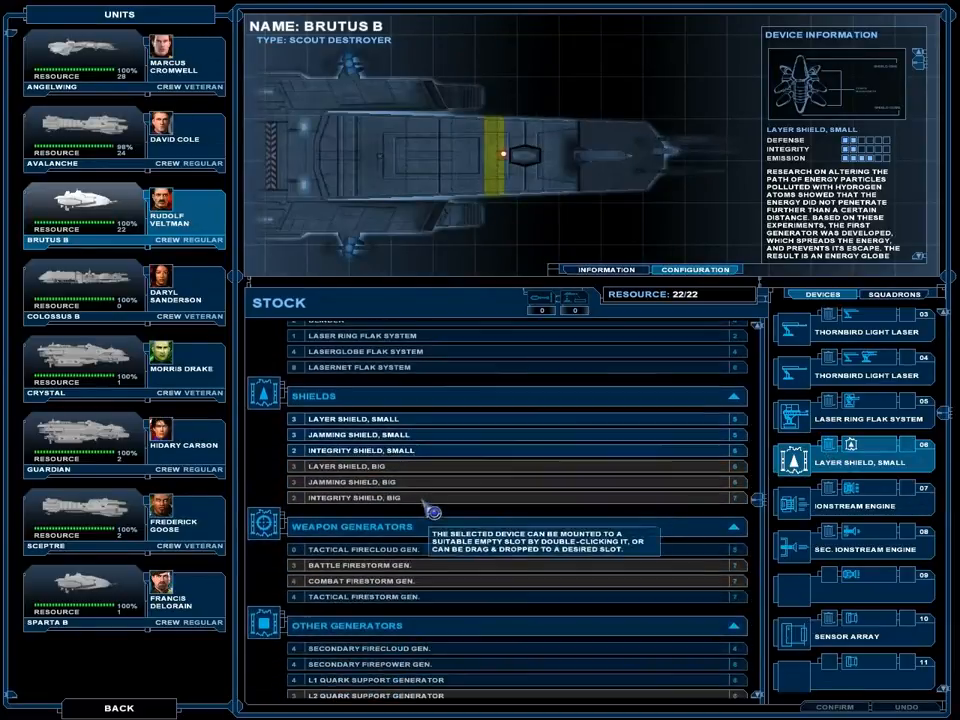
# Mount an Integrity Shield Small and a Nova Plasma Gun on Brutus B and confirm the loadout.
pyautogui.doubleClick(364, 450)
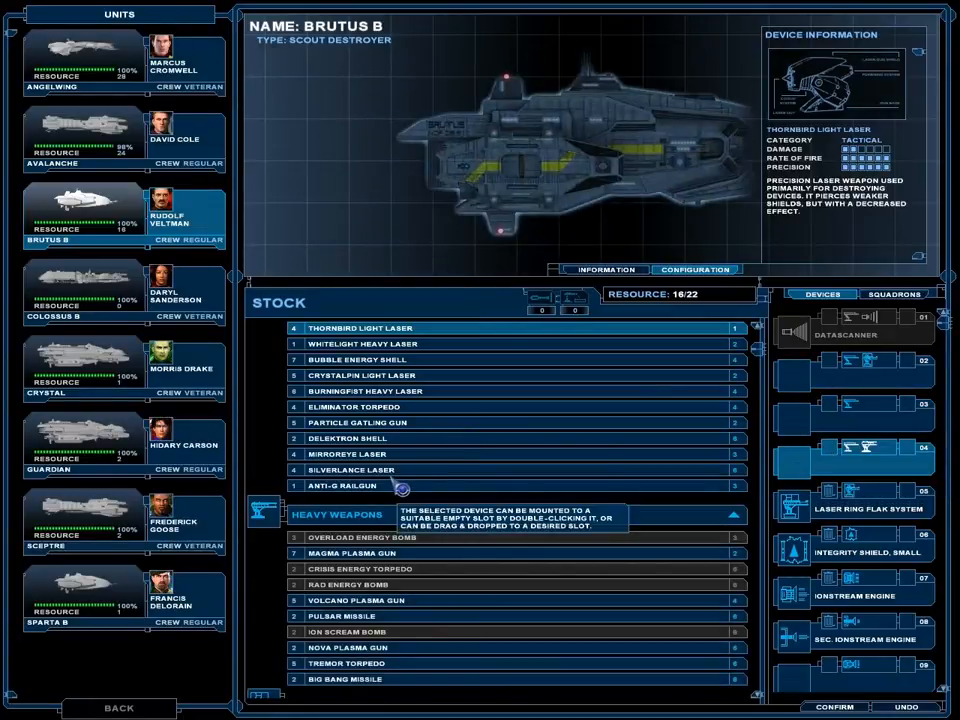
pyautogui.doubleClick(348, 648)
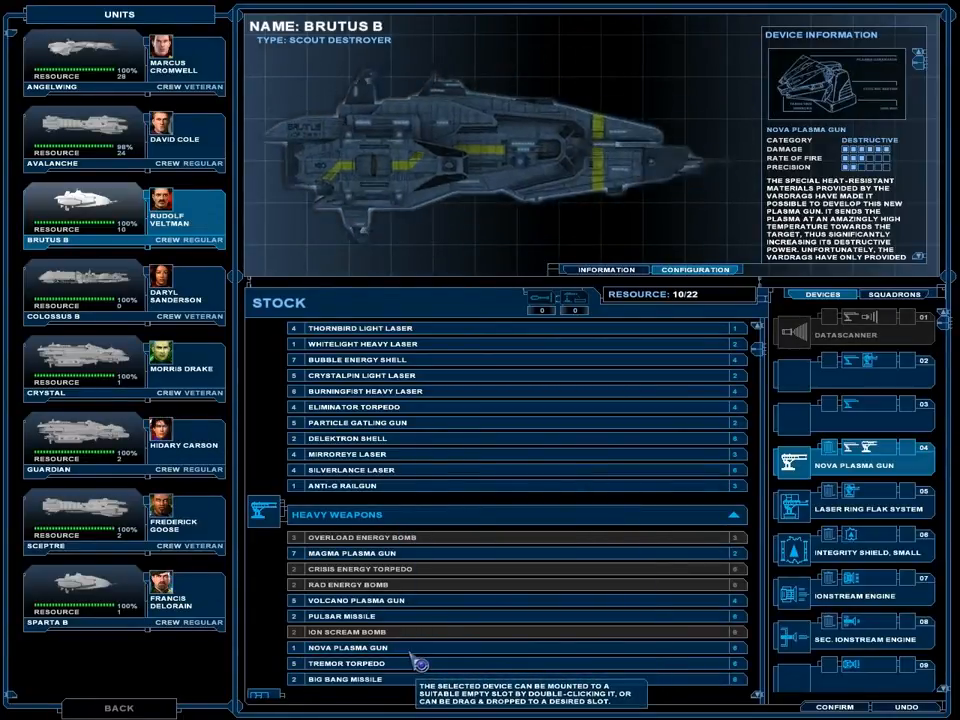
pyautogui.click(356, 600)
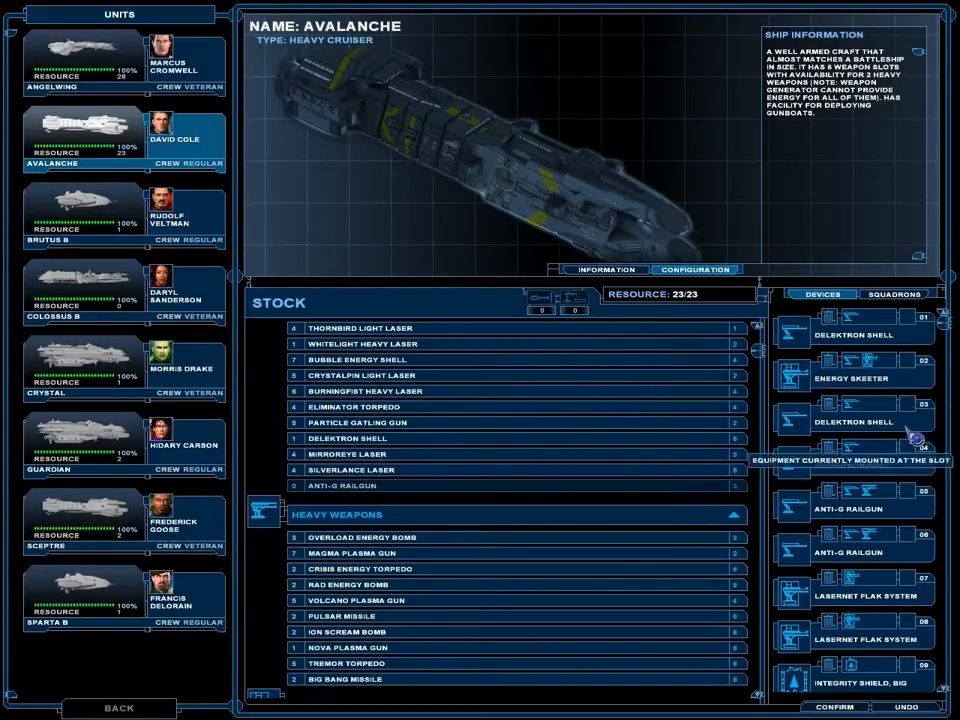
pyautogui.moveTo(912, 632)
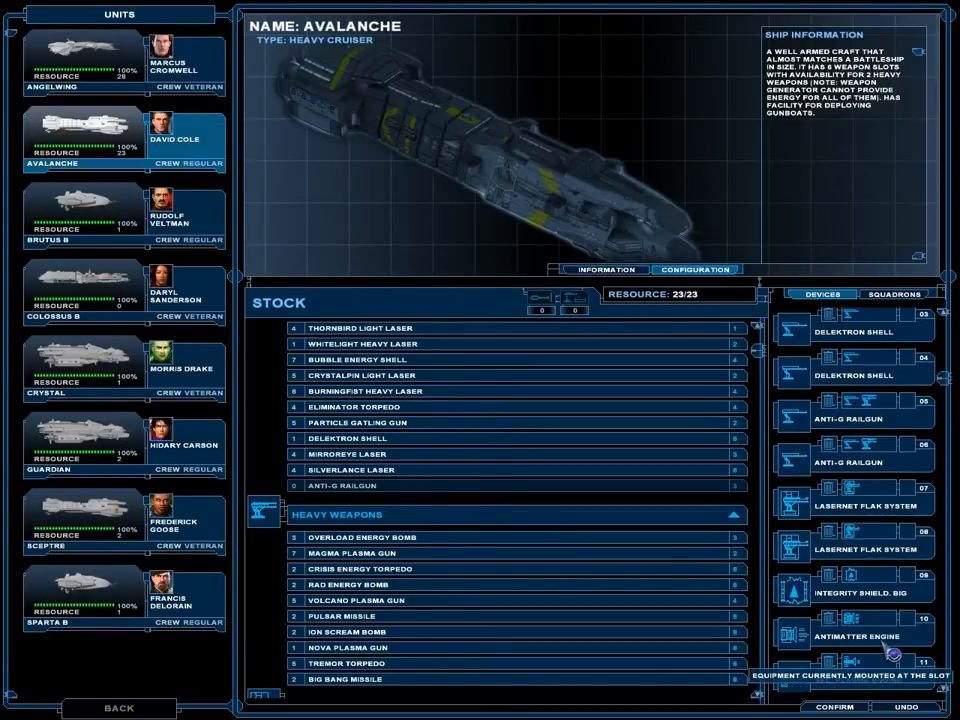
# Remove the Advanced Sensor Array from the Avalanche's mounted devices.
pyautogui.scroll(-3)
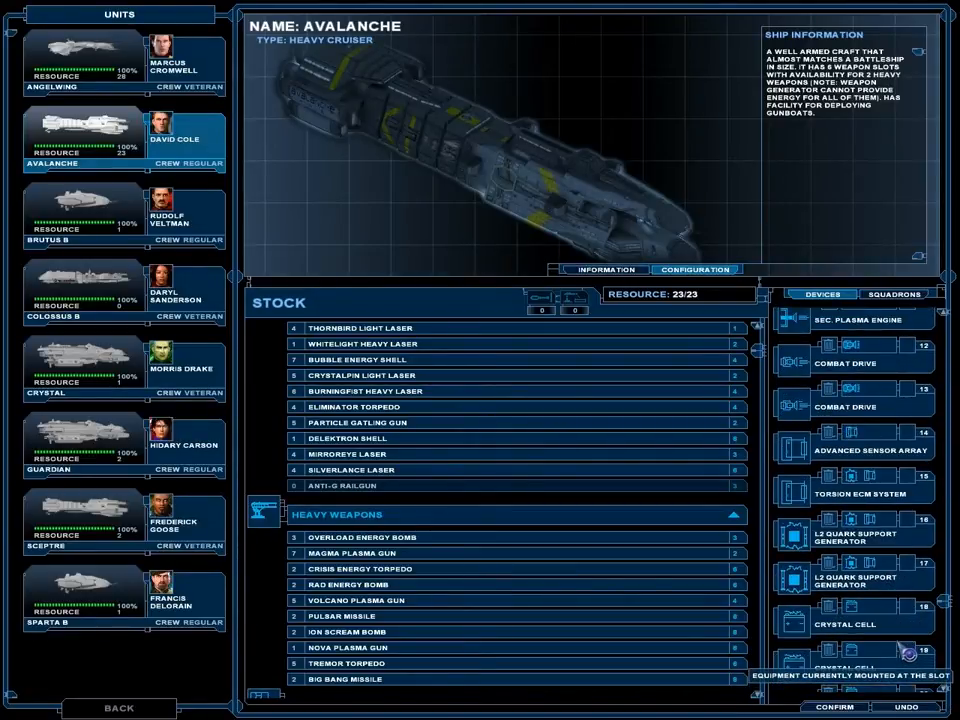
pyautogui.scroll(-3)
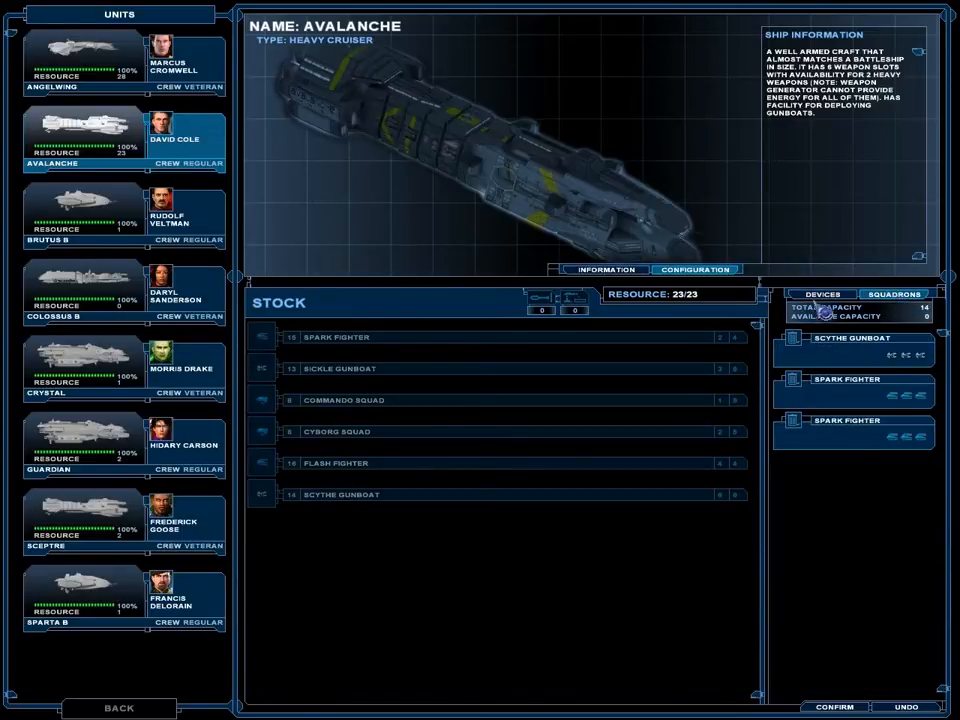
pyautogui.click(822, 292)
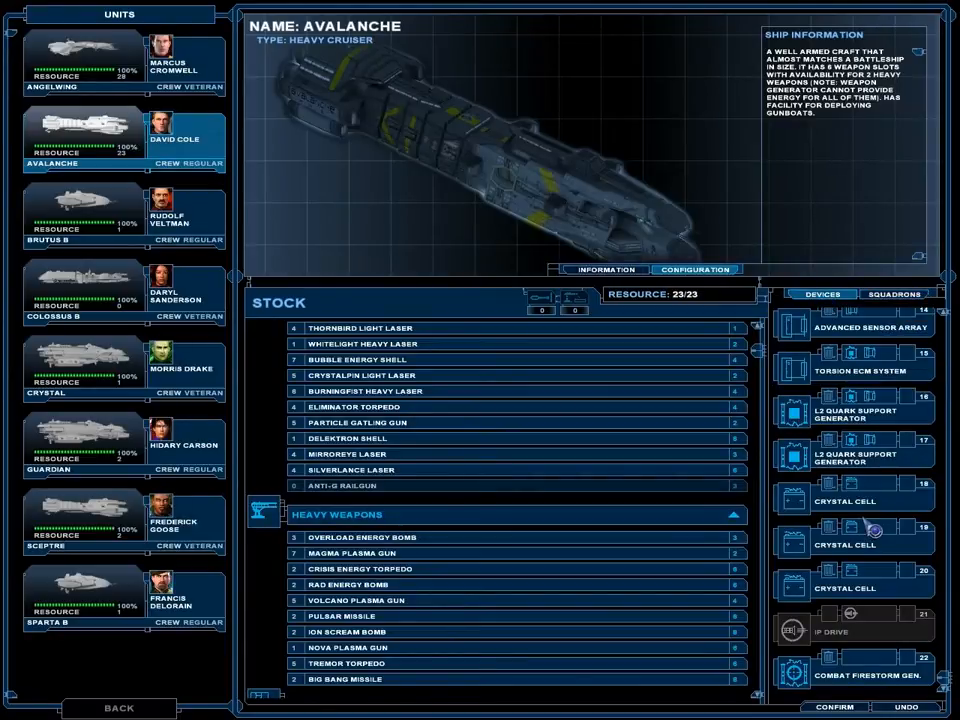
pyautogui.click(852, 412)
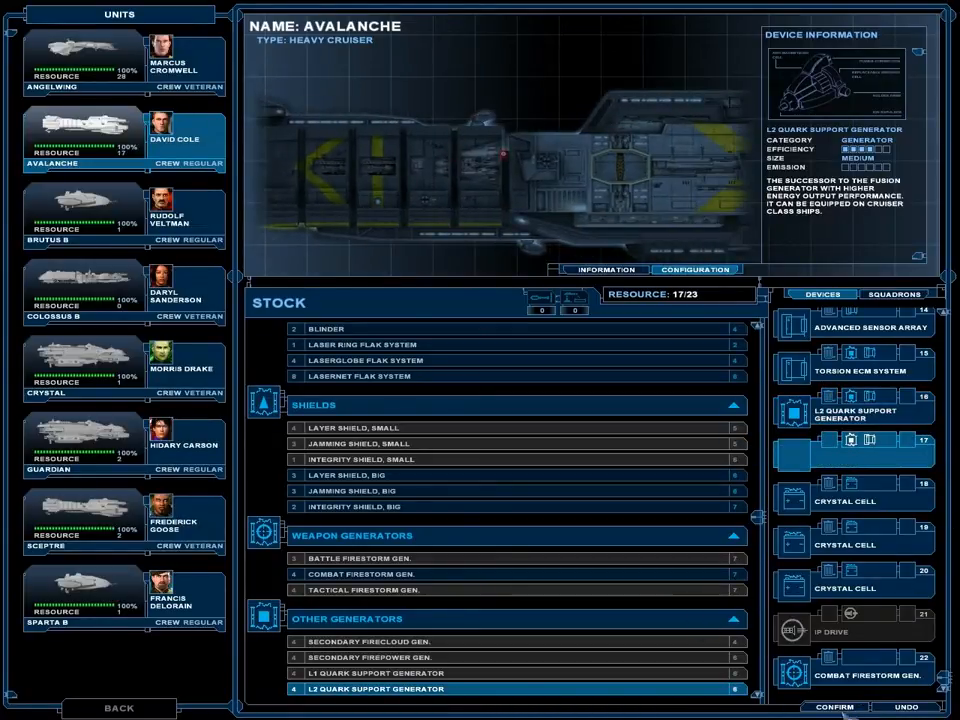
pyautogui.click(904, 708)
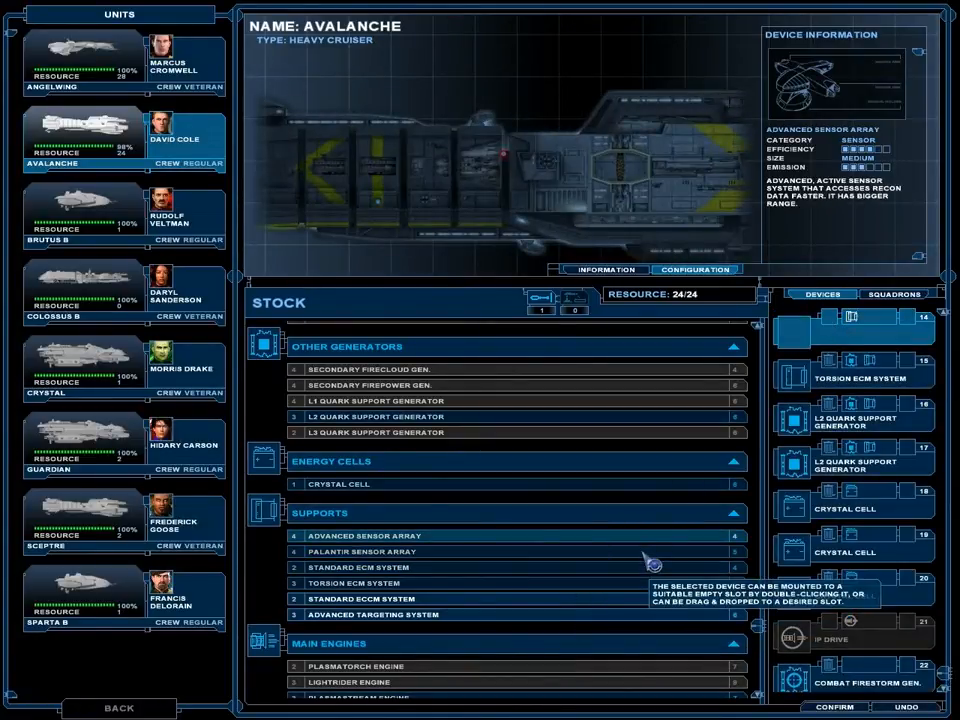
# Mount a Palantir Sensor Array on the Avalanche, confirm, and select the Angelwing.
pyautogui.doubleClick(364, 552)
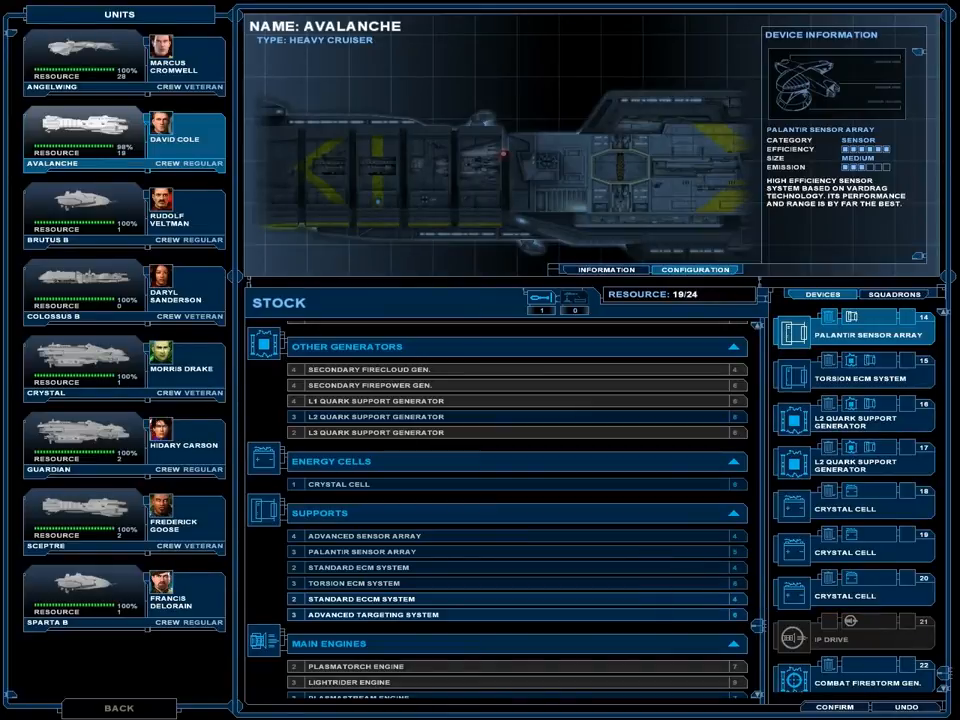
pyautogui.click(834, 708)
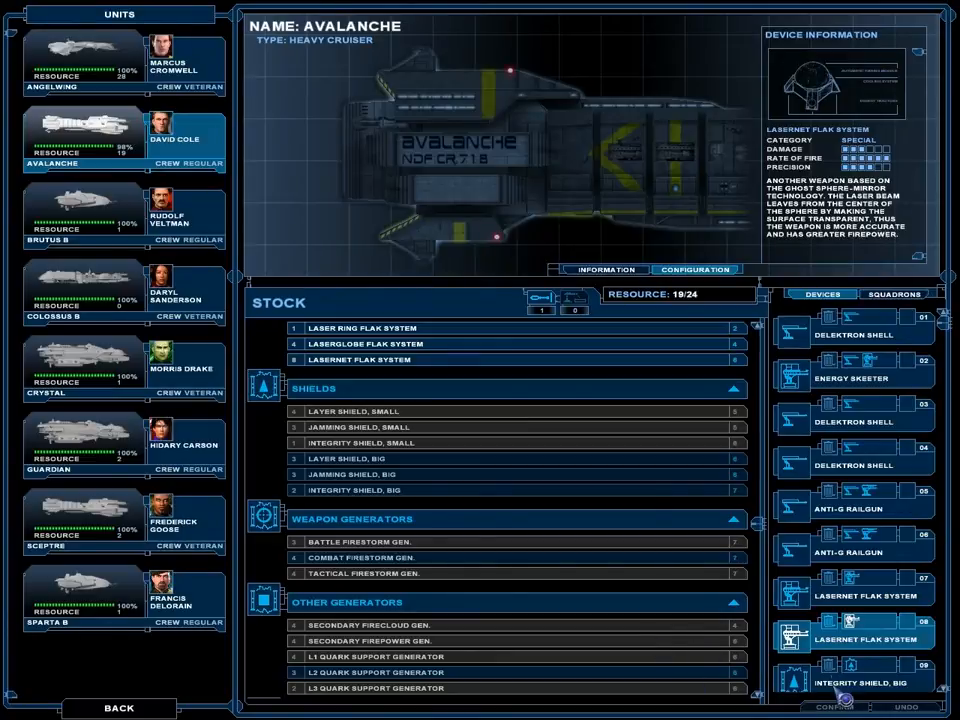
pyautogui.click(84, 62)
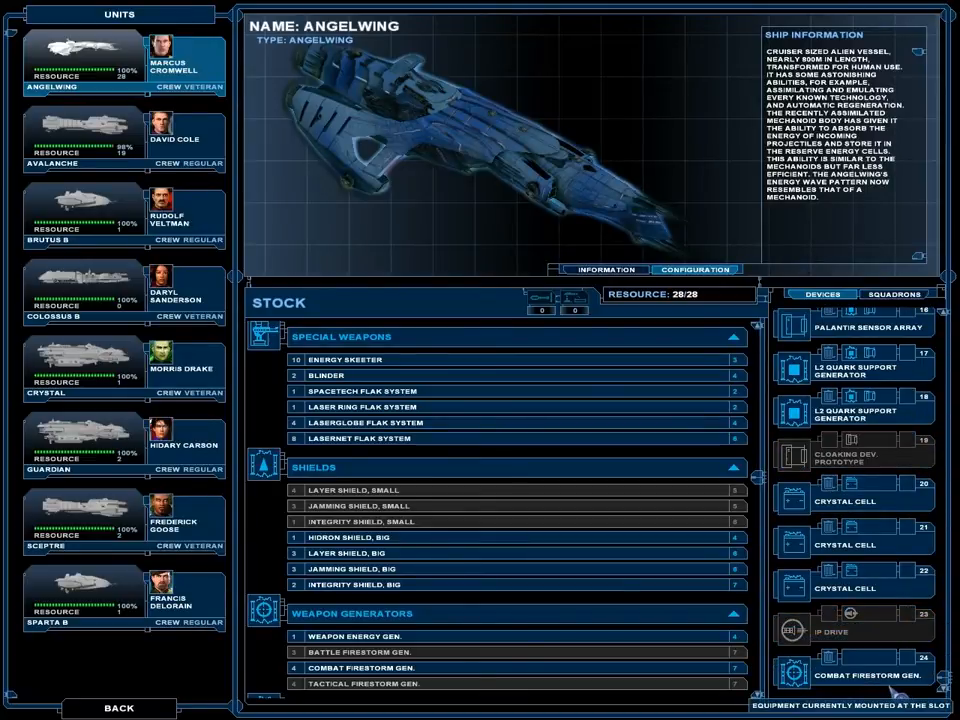
# Add Flash Fighter squadrons to the Angelwing's squadron bays and confirm the fleet changes.
pyautogui.click(894, 292)
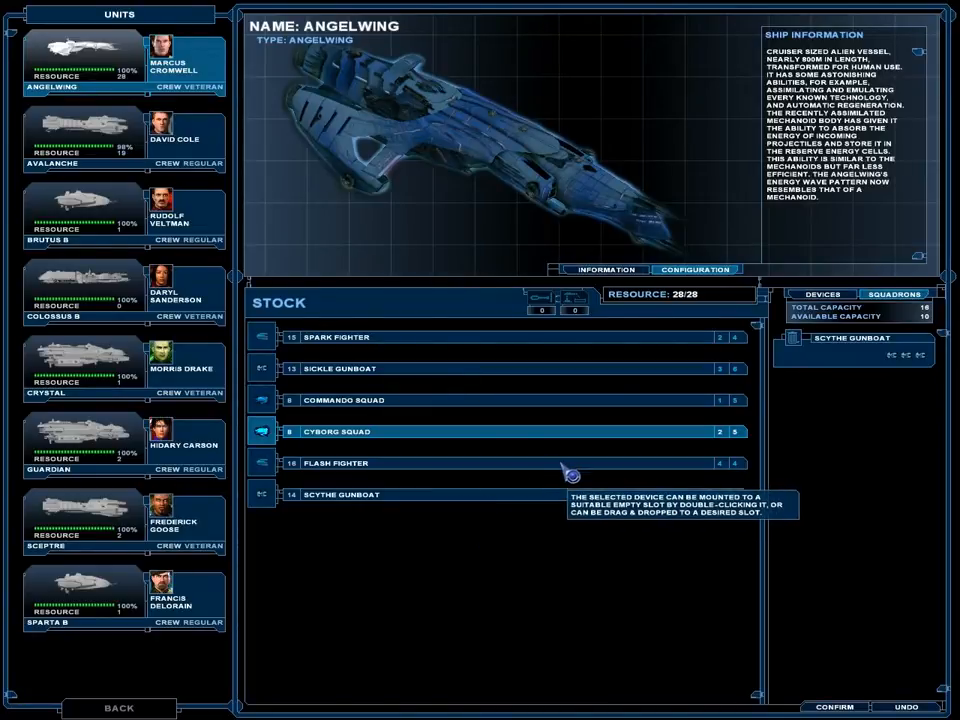
pyautogui.click(336, 464)
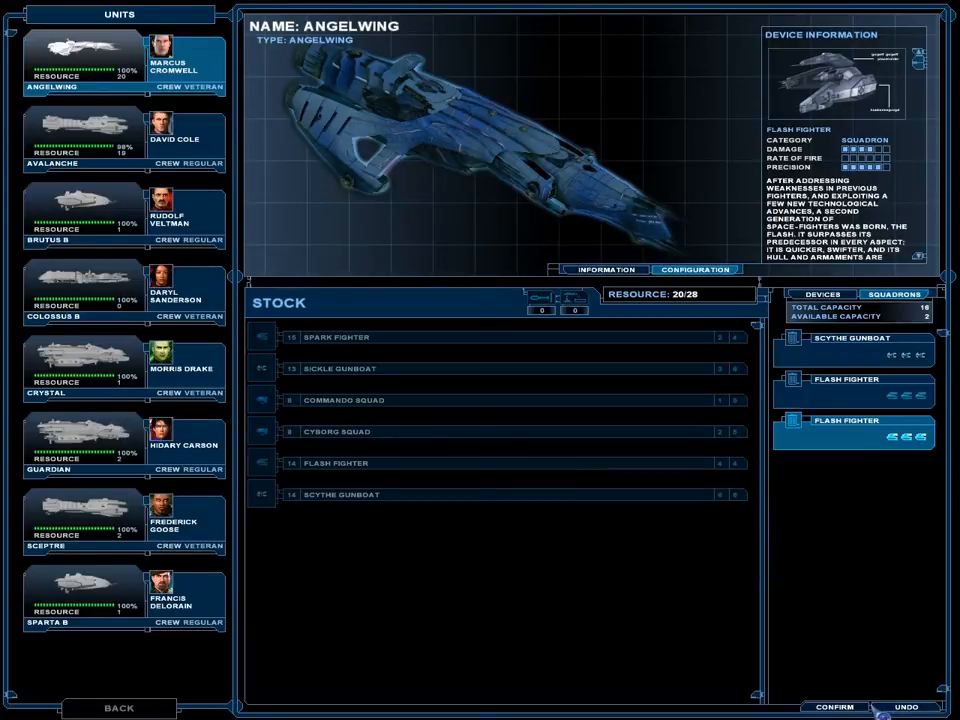
pyautogui.click(832, 708)
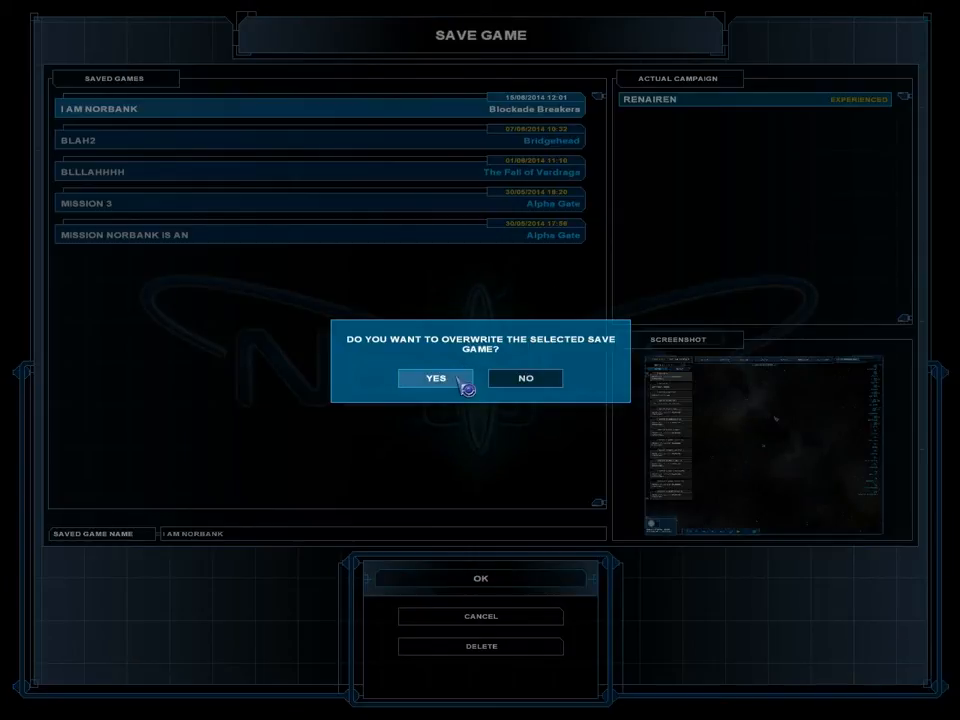
# Answer Yes to overwrite the selected saved game with the current campaign.
pyautogui.click(436, 378)
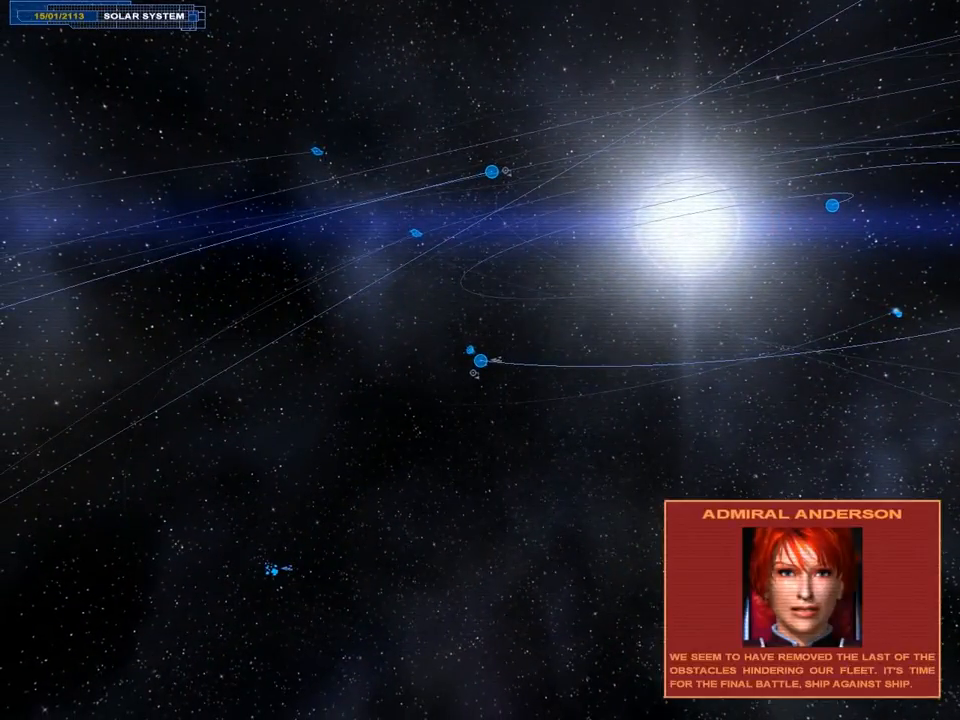
# Select the fleet marker on the solar system map to list stations and fleets around Jupiter.
pyautogui.click(278, 572)
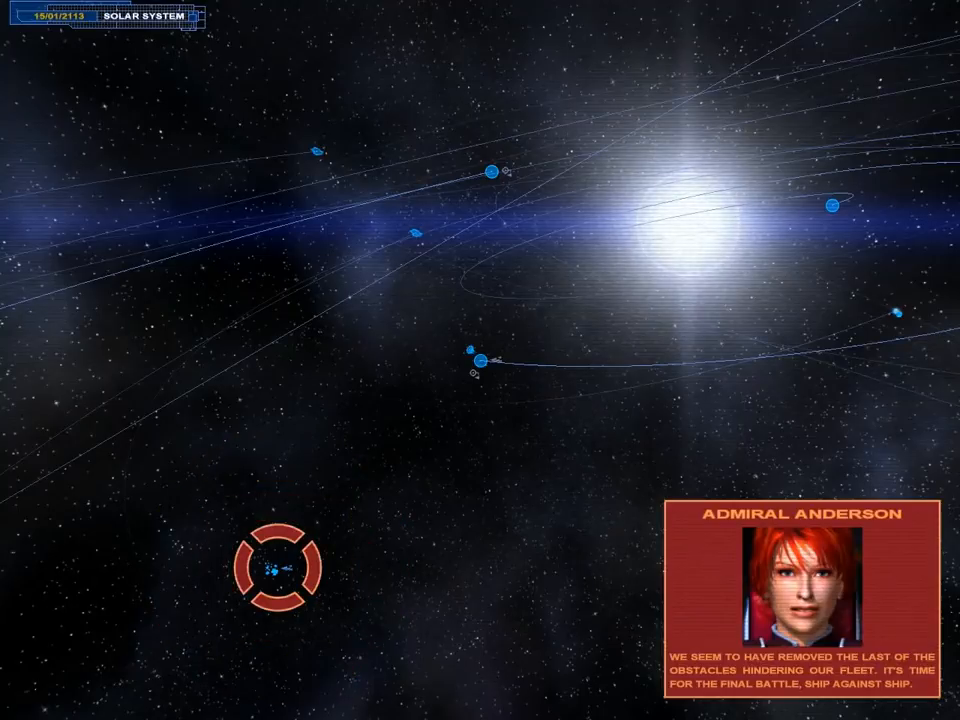
pyautogui.click(276, 570)
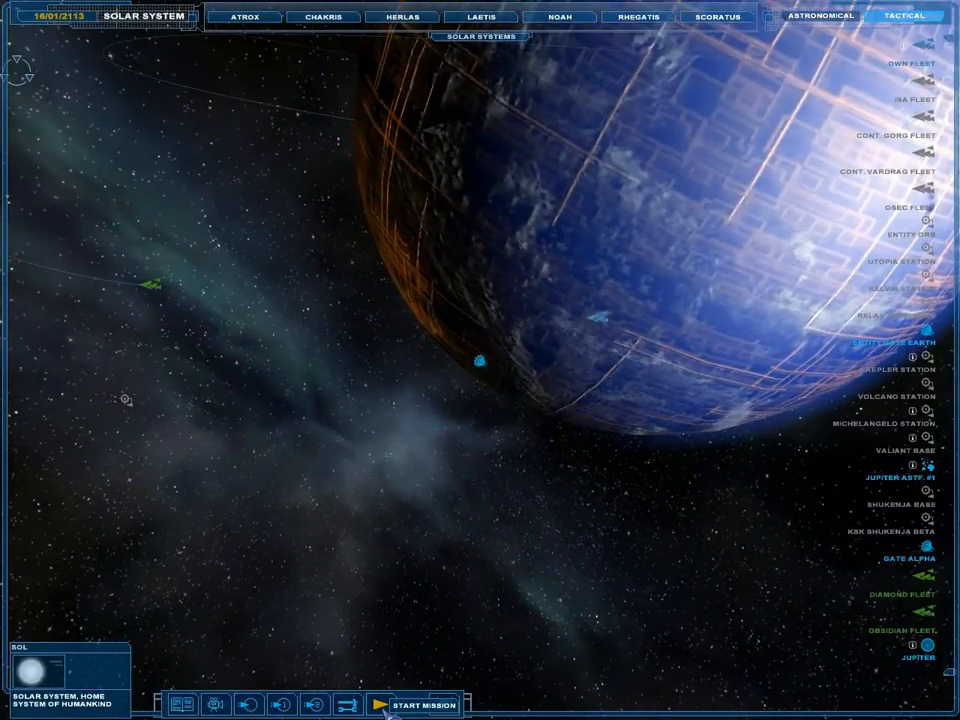
pyautogui.click(412, 704)
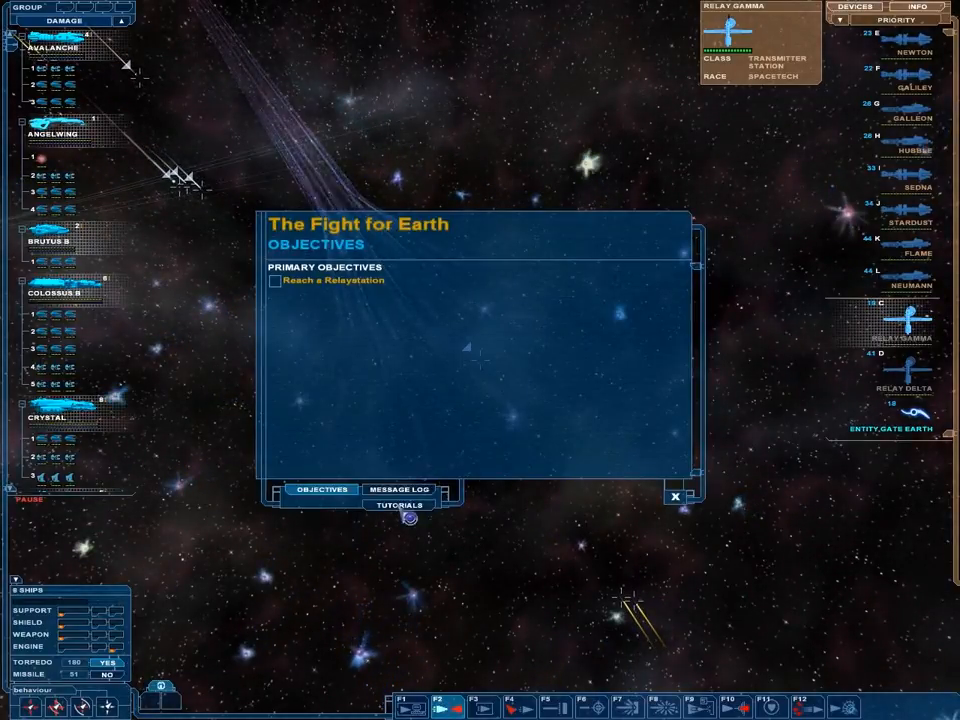
# Close the Objectives window and resume the tactical view near the Earth gate.
pyautogui.click(676, 496)
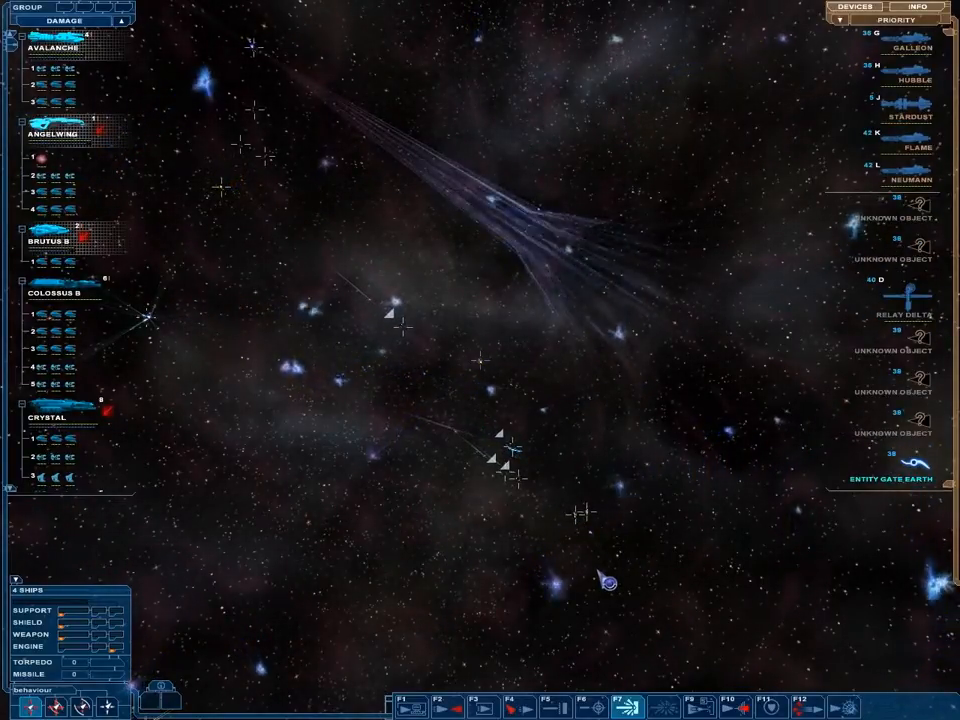
# Keep the fleet fighting as enemy reinforcements appear and Zatuk's message arrives.
pyautogui.click(596, 536)
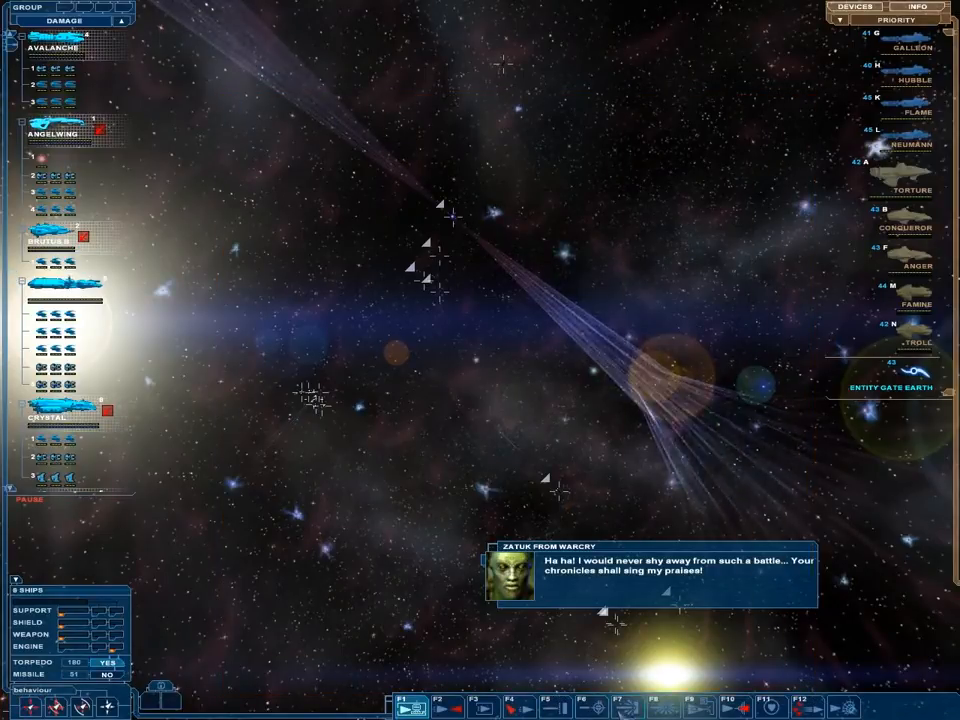
# Select Colossus B in the group list to show its shield, weapon and engine status.
pyautogui.click(624, 704)
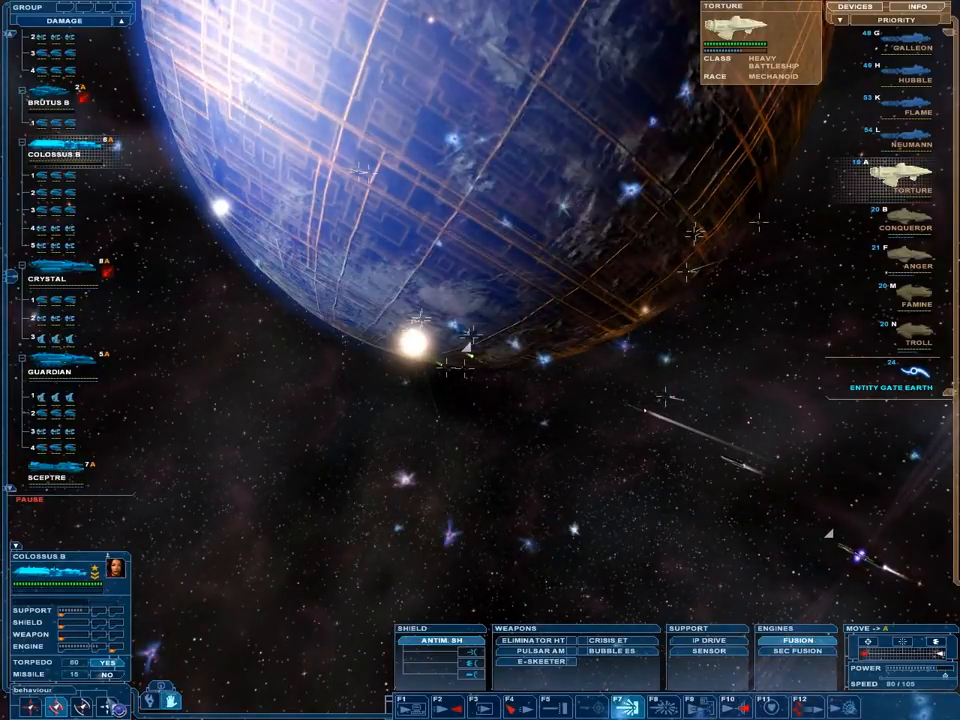
# Select all seven ships and swing the camera toward the fight with the Gorg cruiser Anger.
pyautogui.click(708, 650)
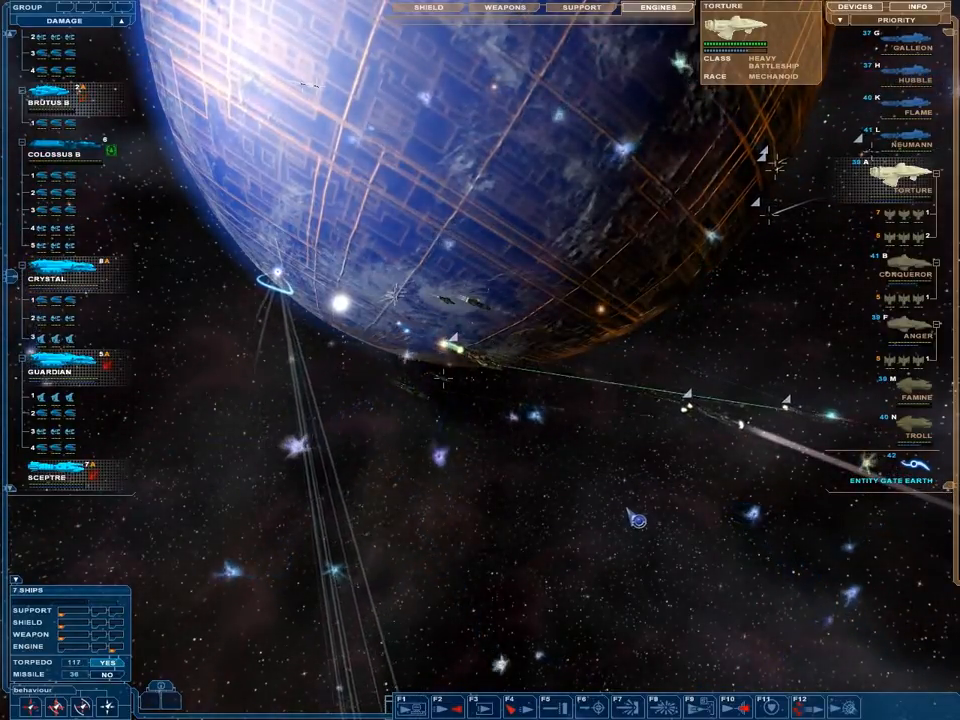
pyautogui.moveTo(456, 100); pyautogui.dragTo(736, 430)
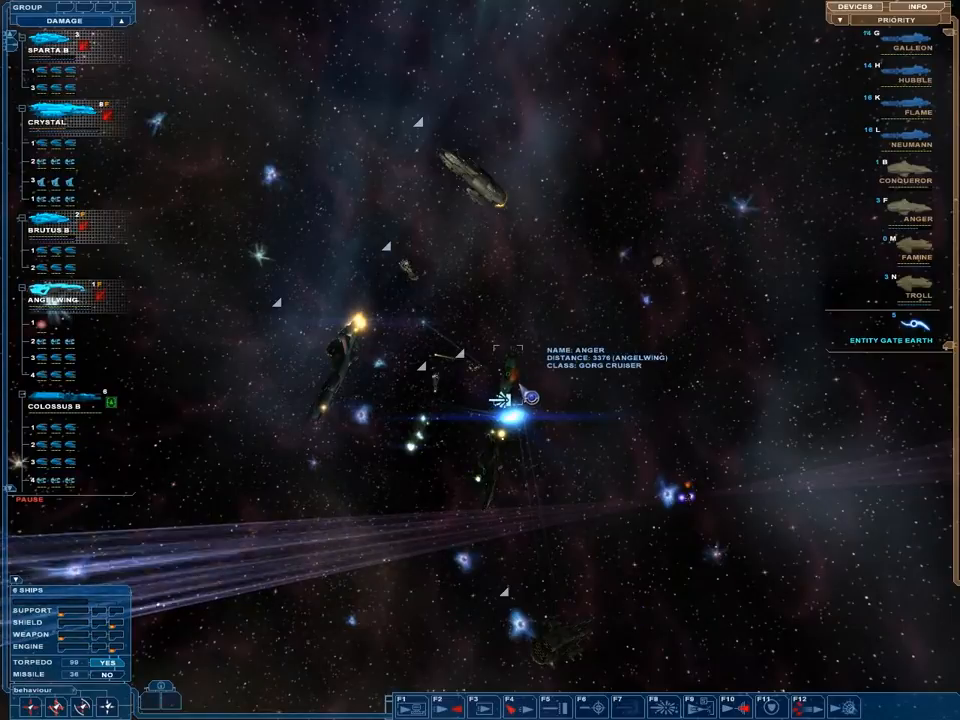
# Shift the camera onto the seven-ship fleet's fight as enemy beams sweep the formation.
pyautogui.click(498, 508)
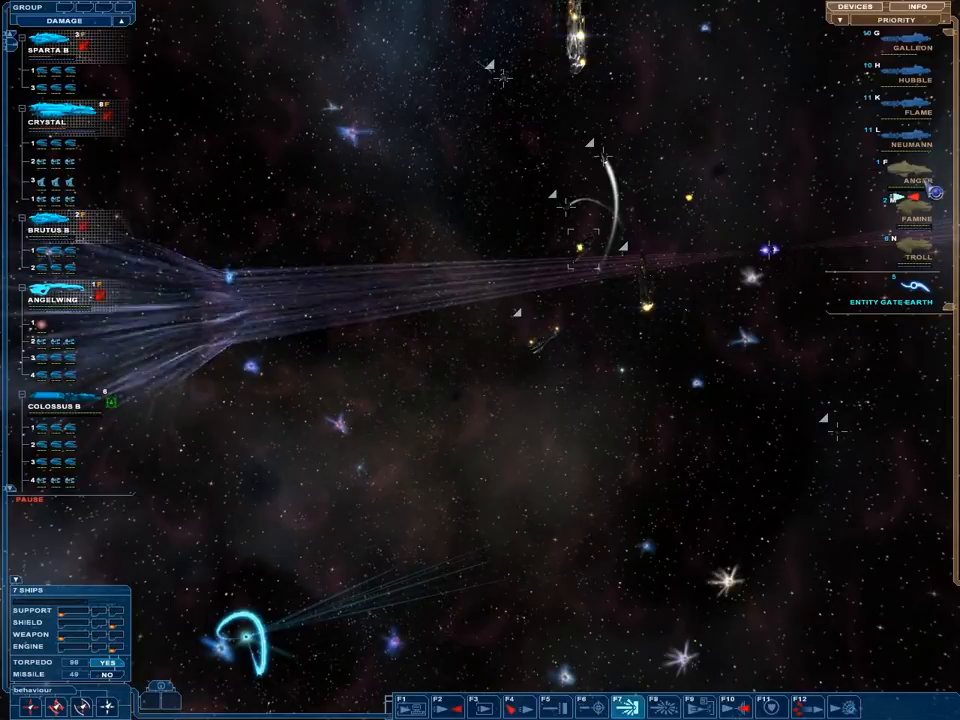
pyautogui.click(56, 300)
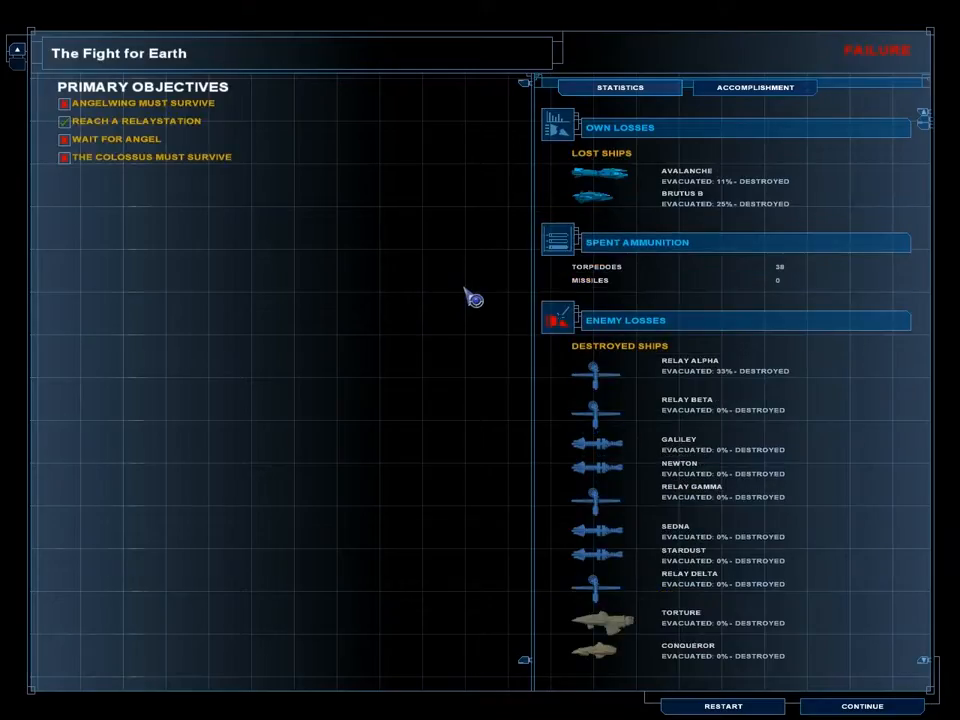
pyautogui.moveTo(408, 324)
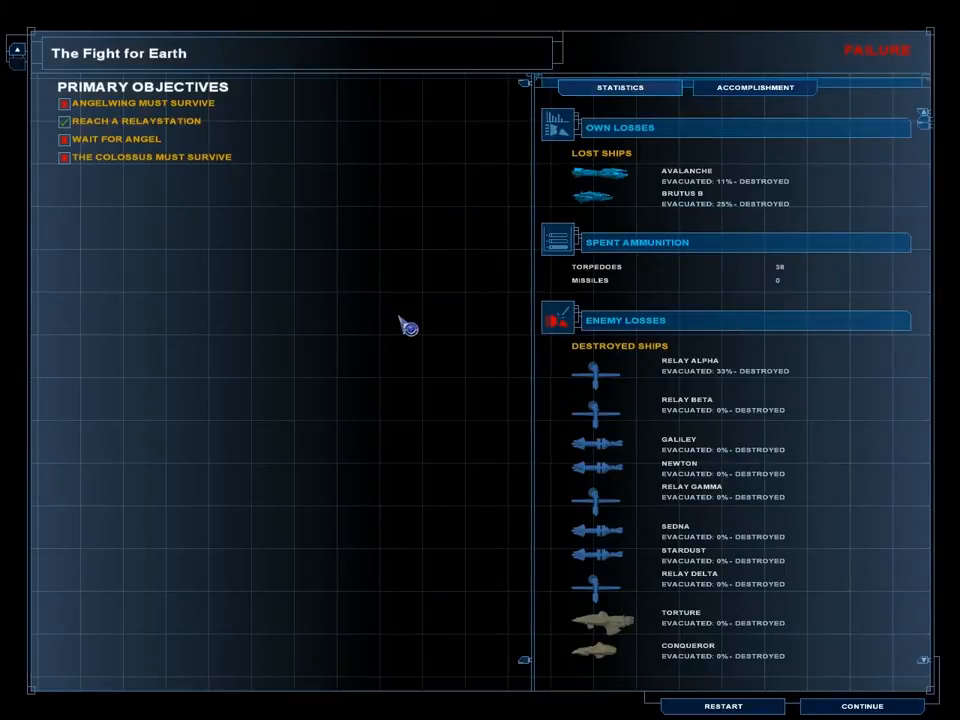
pyautogui.moveTo(866, 638)
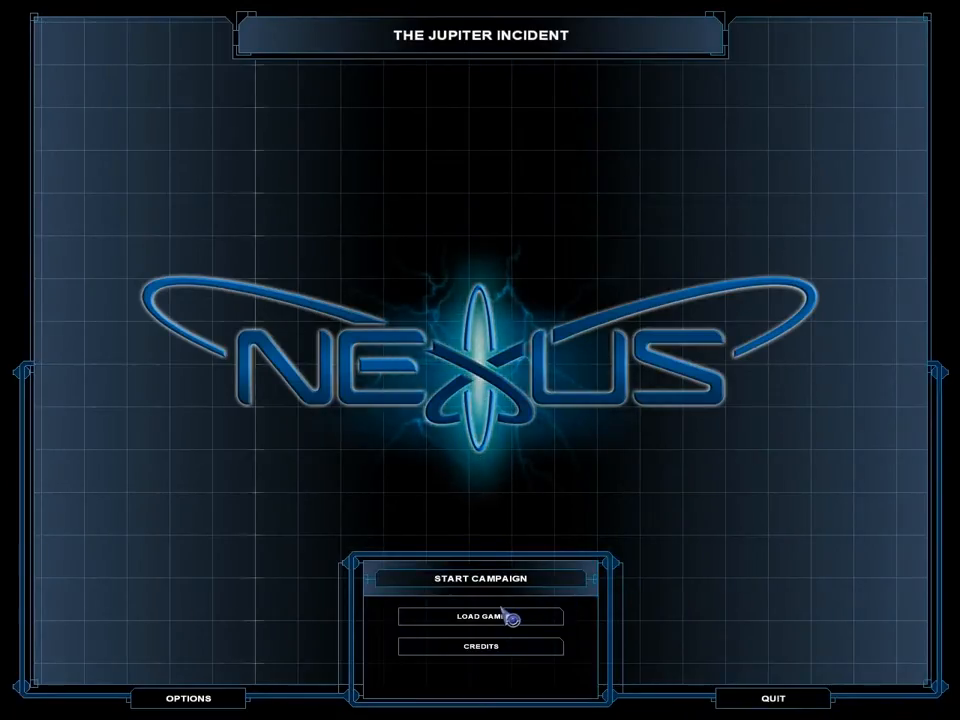
# Load the top saved game of The Fight for Earth from the main menu.
pyautogui.click(482, 616)
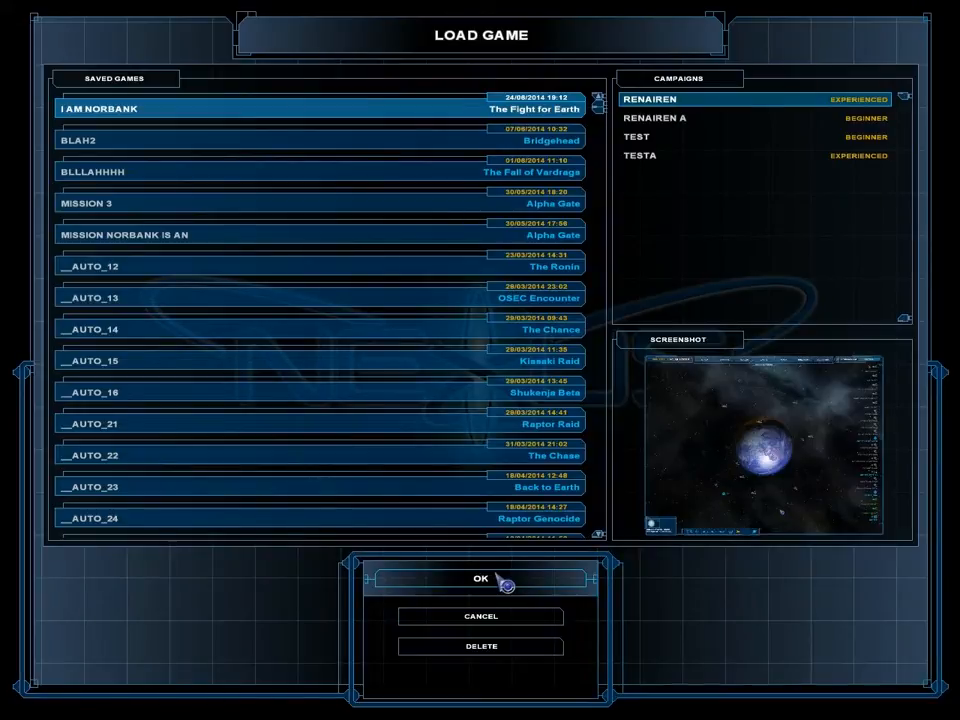
pyautogui.click(480, 578)
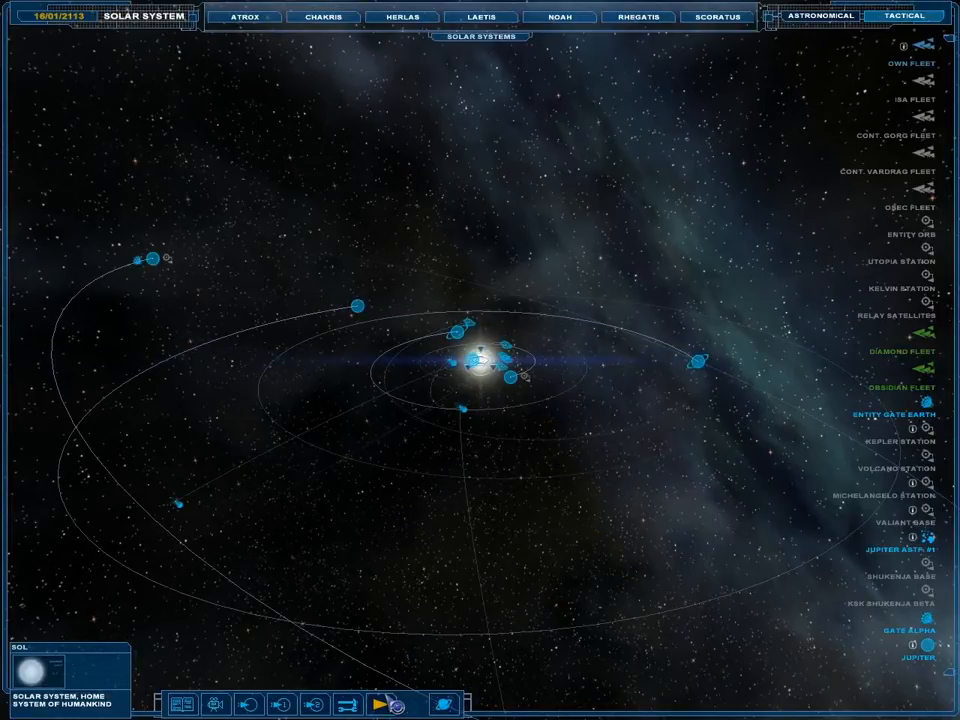
pyautogui.moveTo(380, 704)
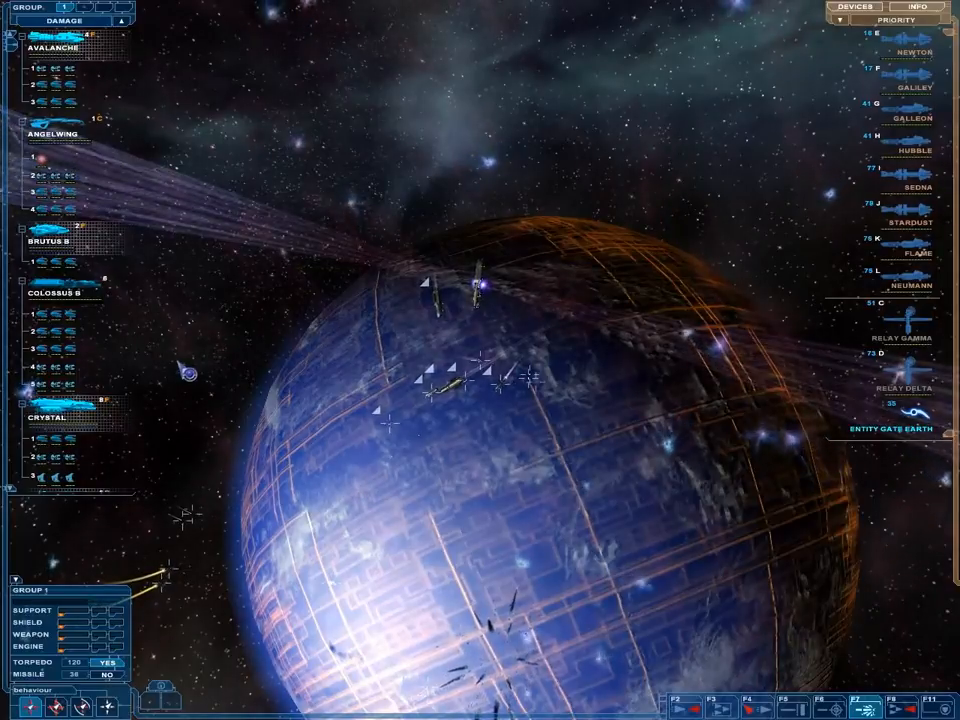
# Select the enemy ship Newton to inspect its weapons, support and engine panels.
pyautogui.click(54, 134)
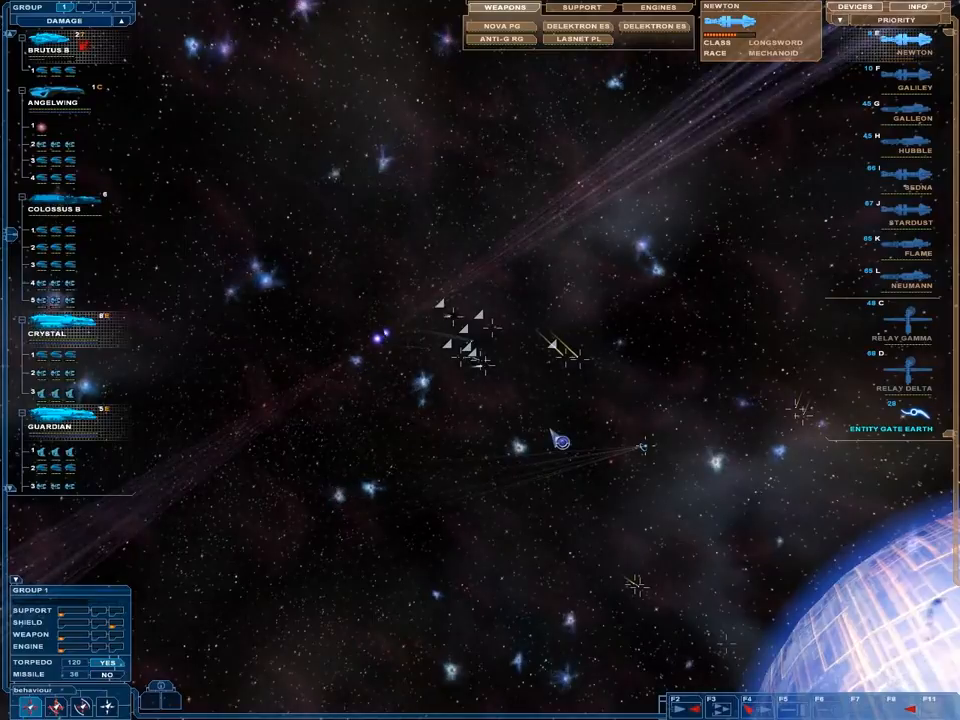
pyautogui.click(564, 442)
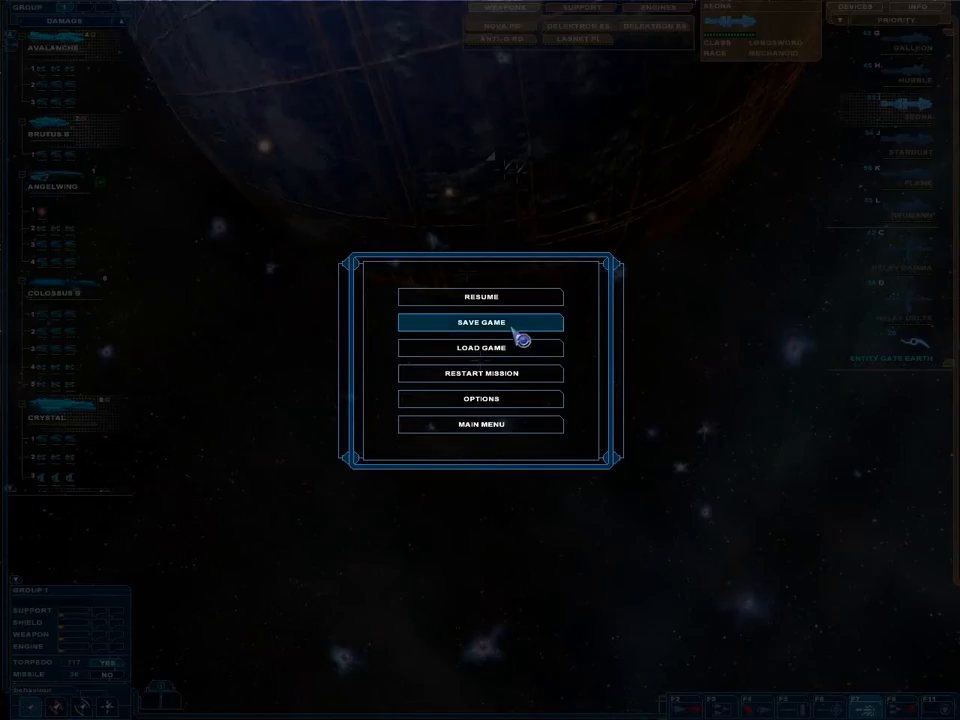
# Save the game under the name 'WORMHOLES ARE STUPID' and acknowledge the confirmation.
pyautogui.click(480, 322)
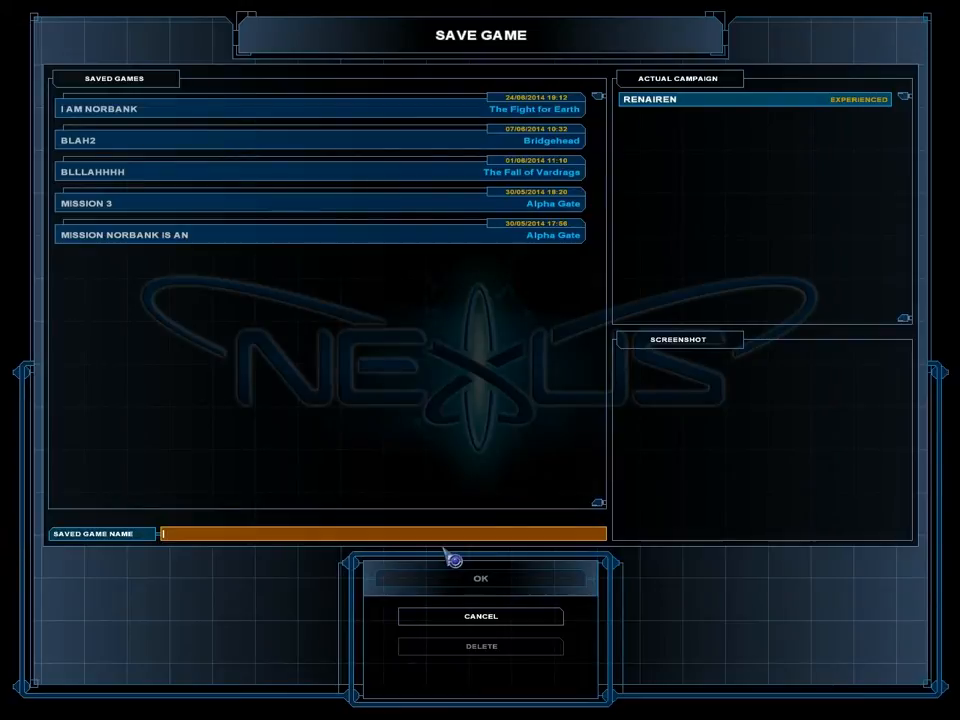
pyautogui.write('WORMHOLES ARE')
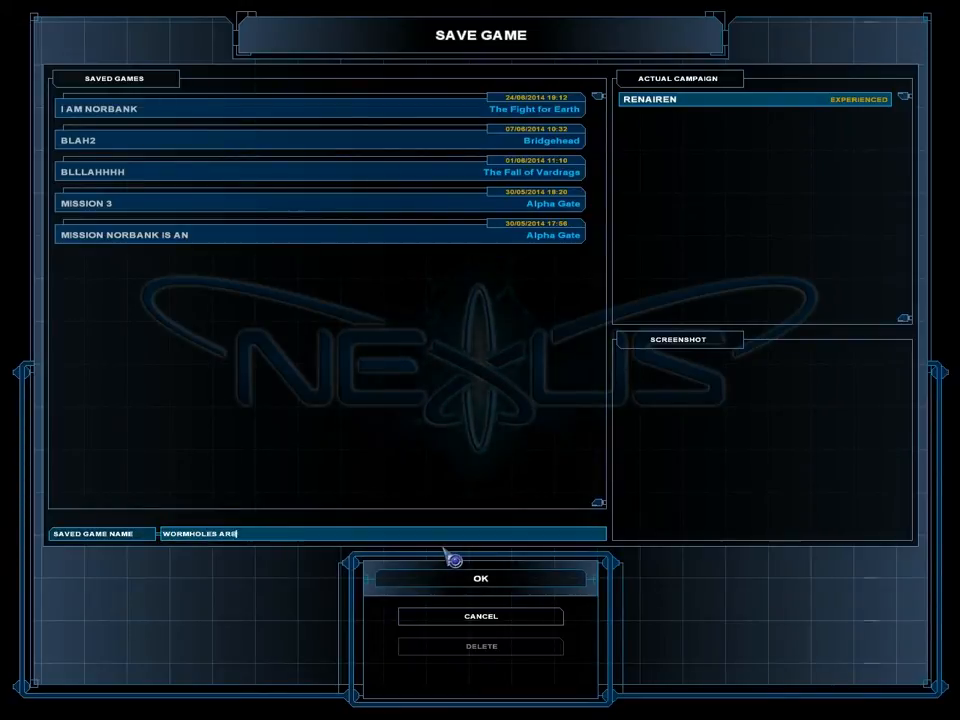
pyautogui.write('STUPID')
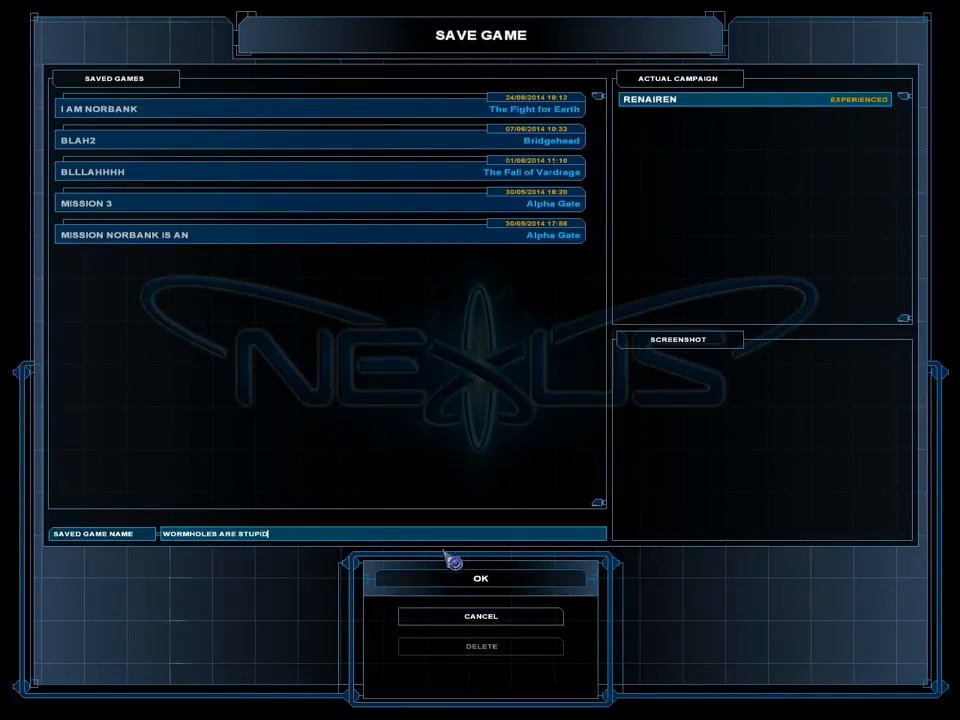
pyautogui.click(480, 578)
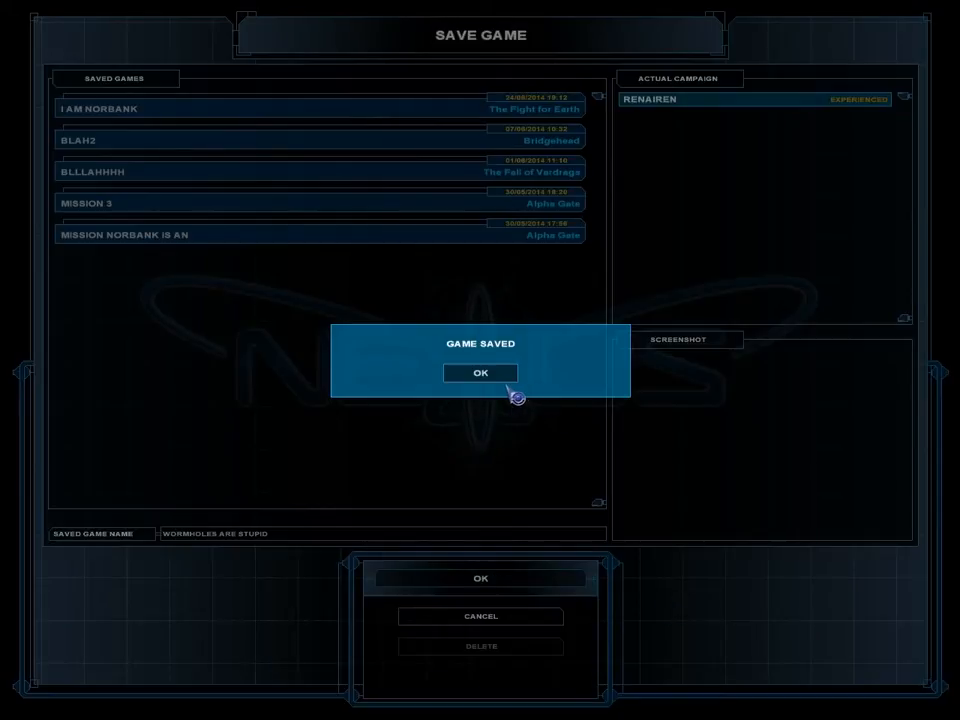
pyautogui.click(480, 372)
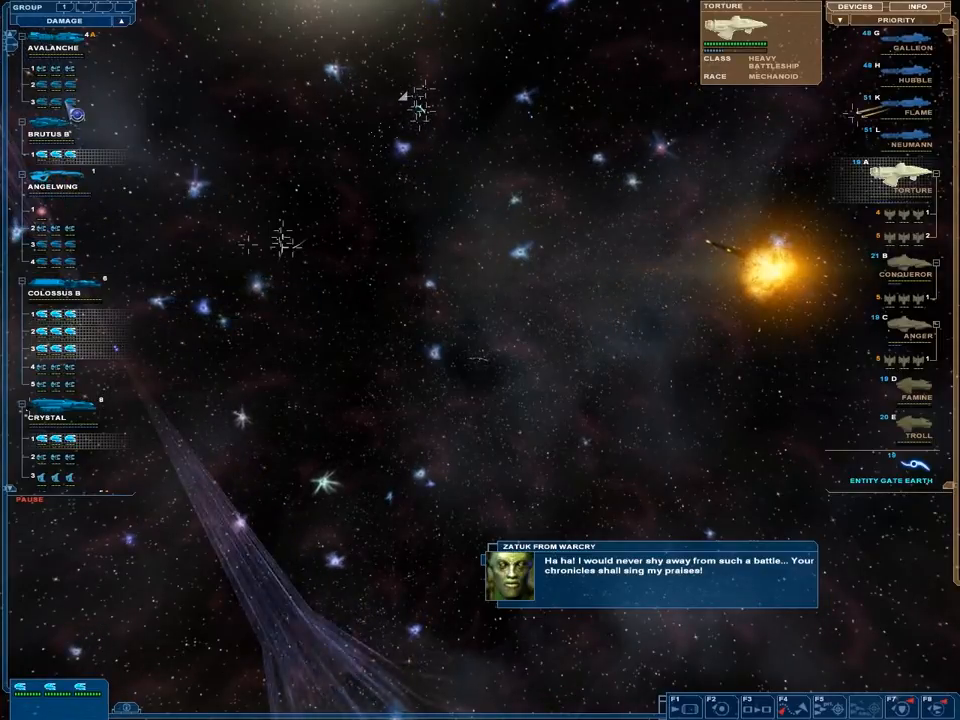
pyautogui.moveTo(264, 258)
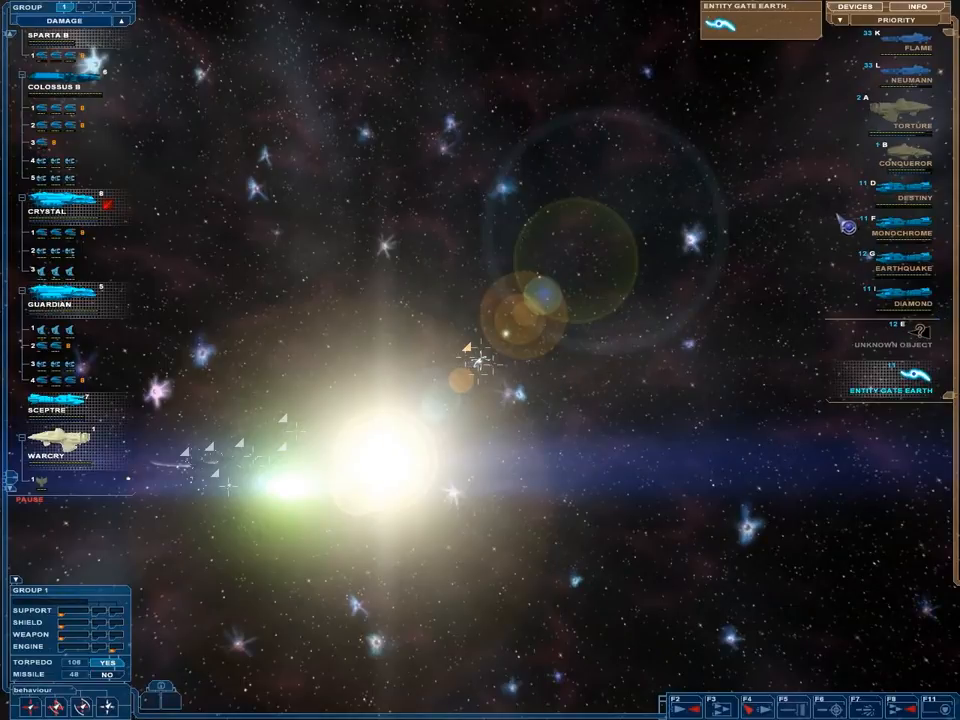
pyautogui.moveTo(900, 164)
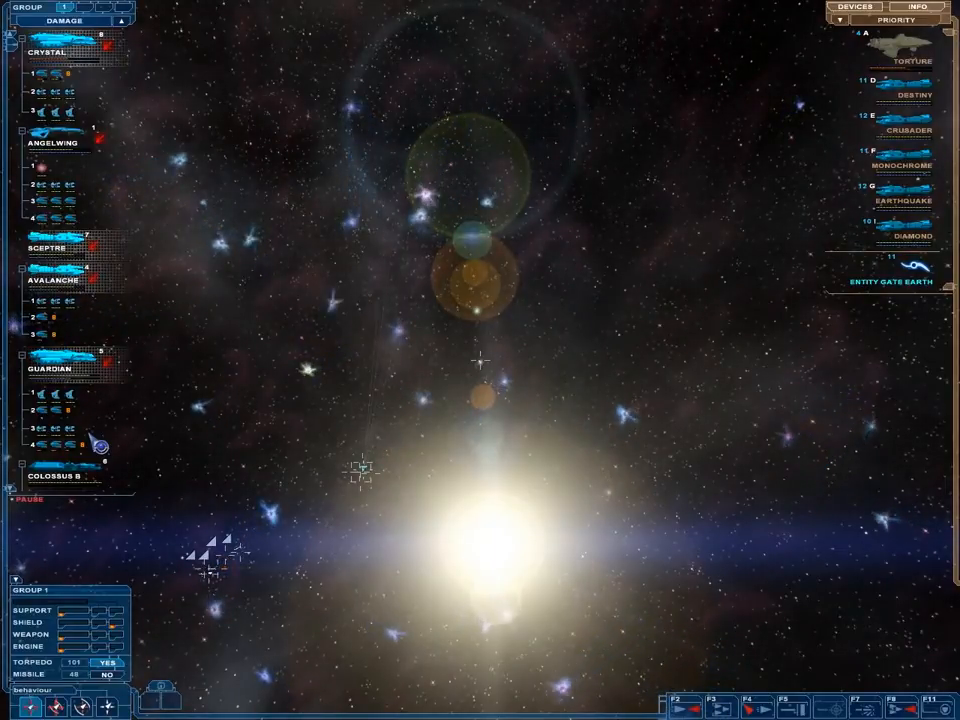
pyautogui.moveTo(800, 628)
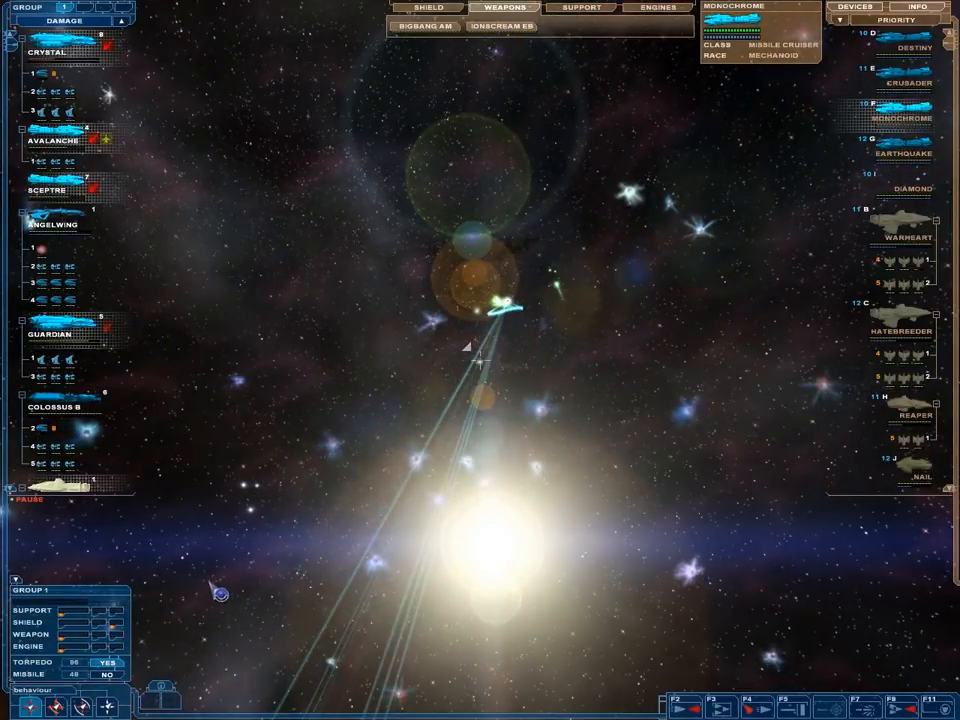
# Select Guardian, then focus the camera on the Angelwing cruiser to show its description.
pyautogui.click(106, 672)
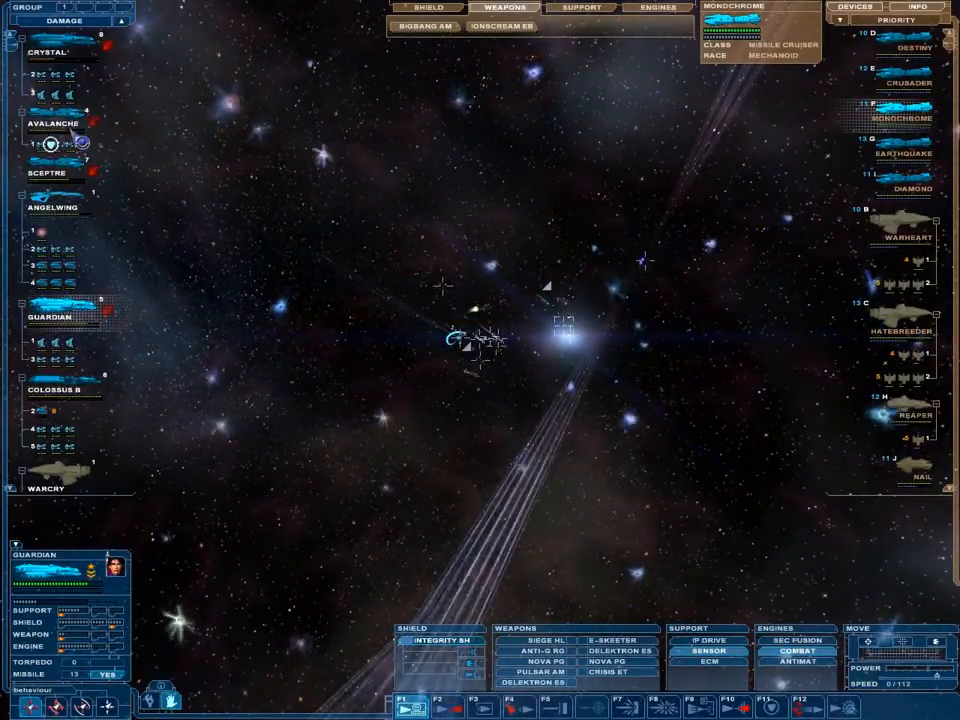
pyautogui.click(52, 206)
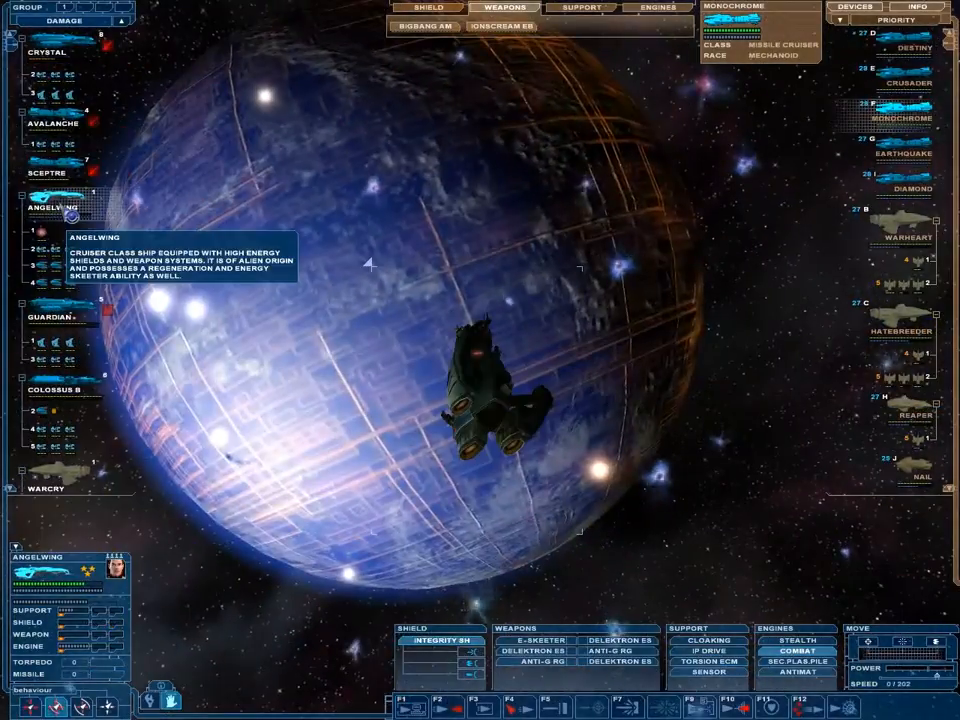